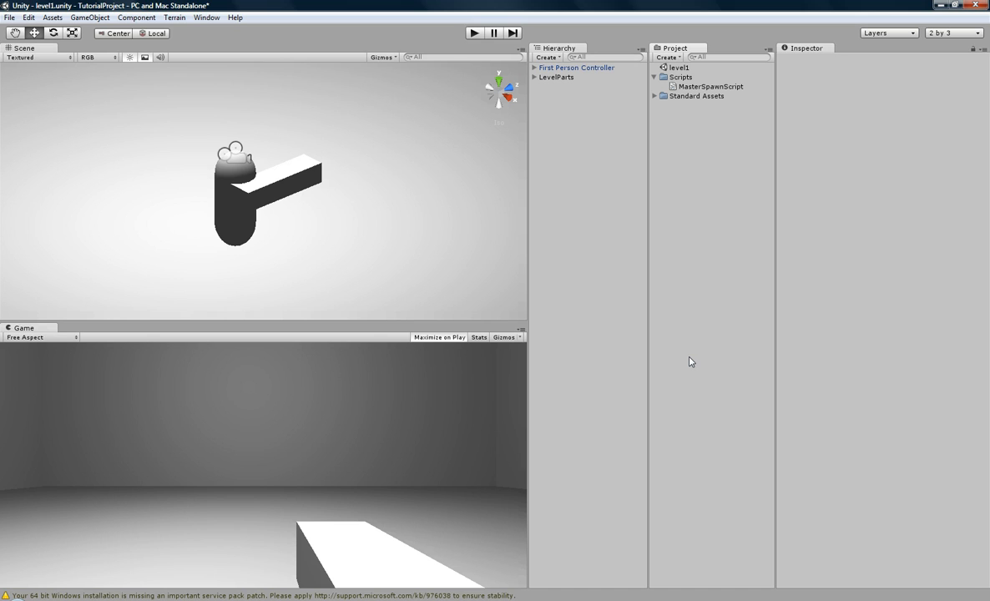
pyautogui.moveTo(584, 73)
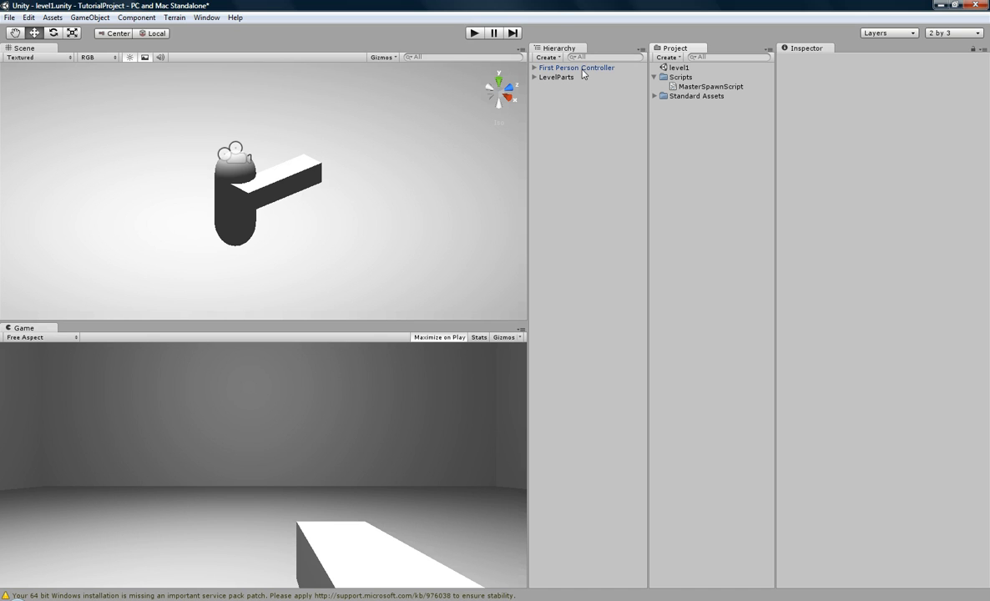
# Remove the old gun child from the First Person Controller, leaving only the capsule body
pyautogui.click(576, 67)
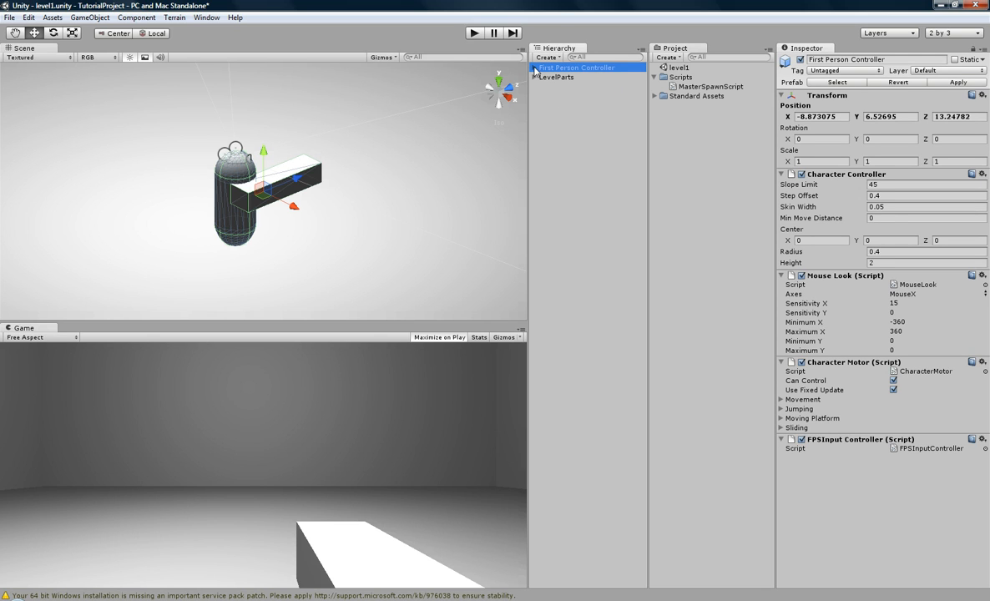
pyautogui.click(575, 95)
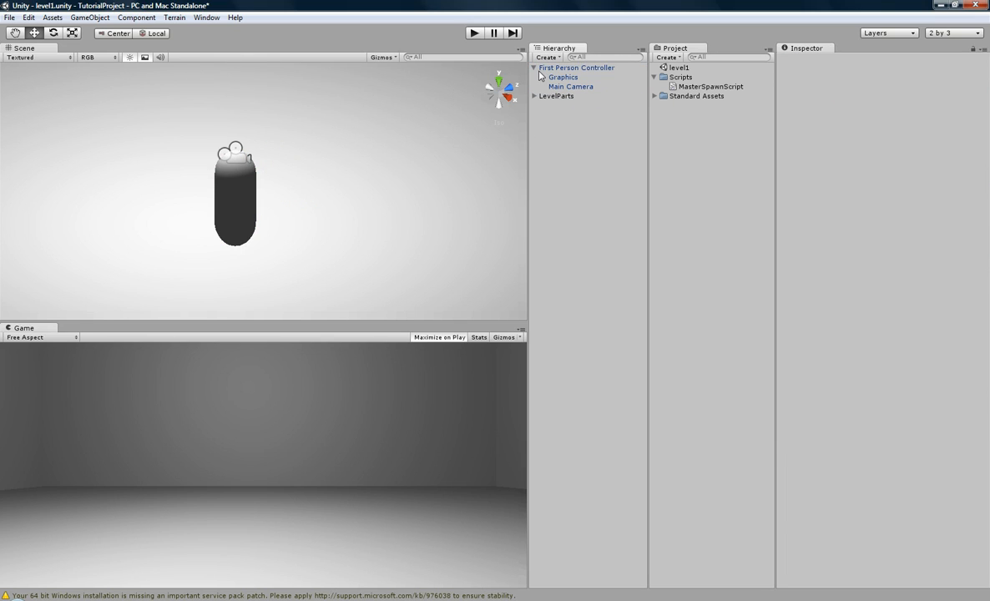
pyautogui.click(534, 67)
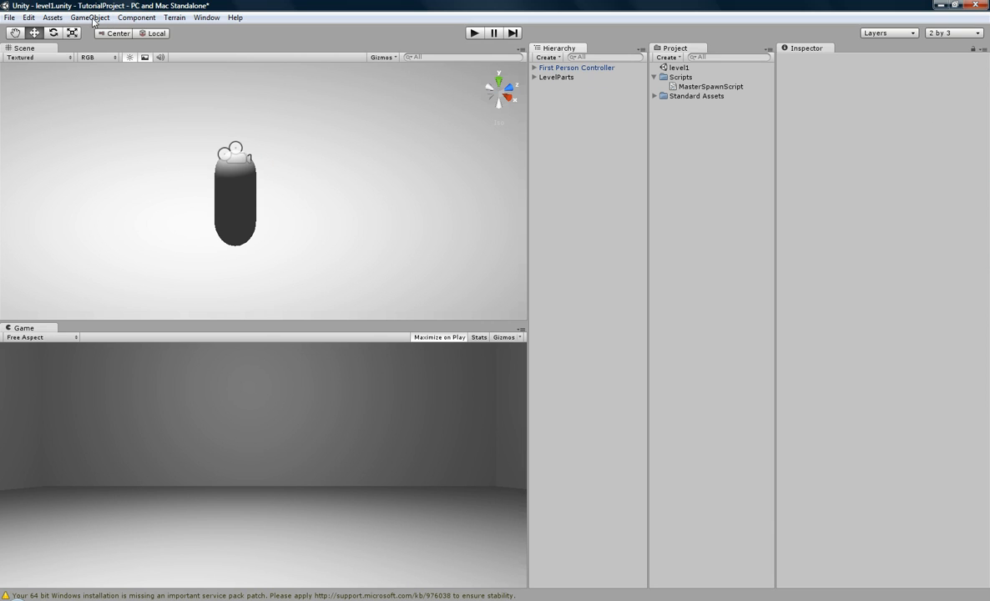
# Create a Cube and scale it to roughly 0.41, 0.45, 1.63 as a thin bar
pyautogui.click(90, 17)
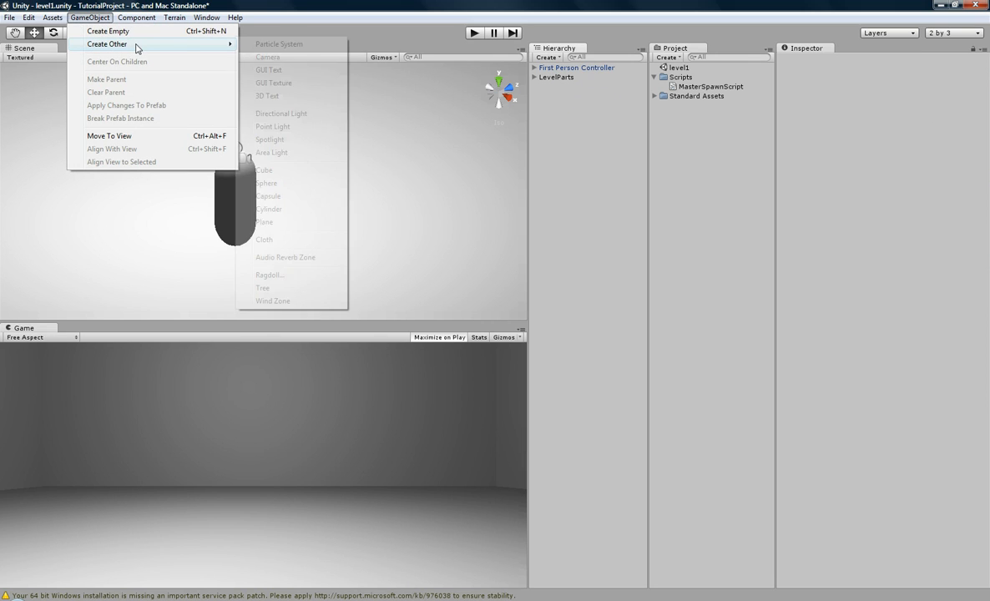
pyautogui.click(264, 170)
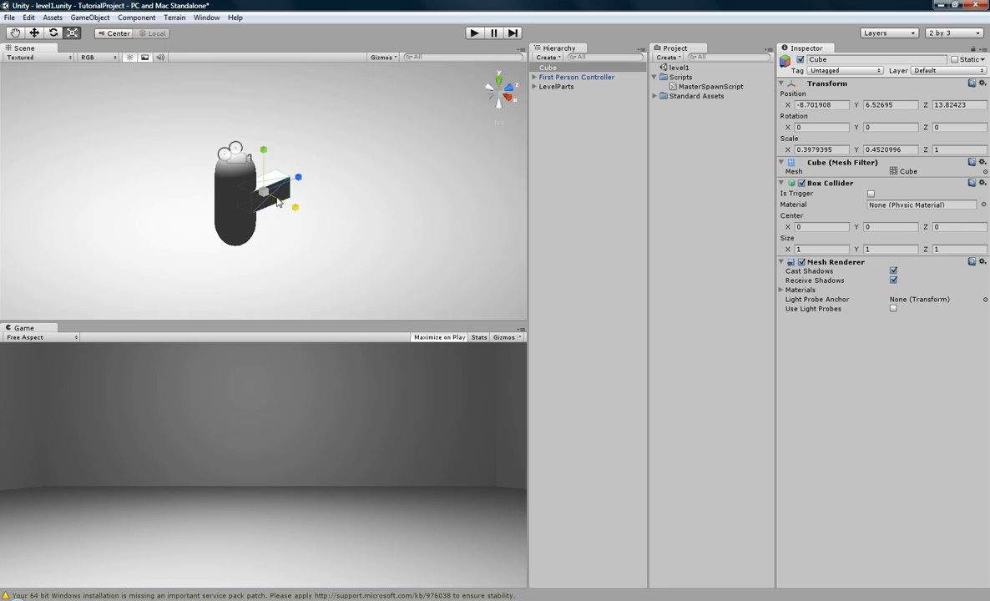
pyautogui.moveTo(297, 177); pyautogui.dragTo(315, 177)
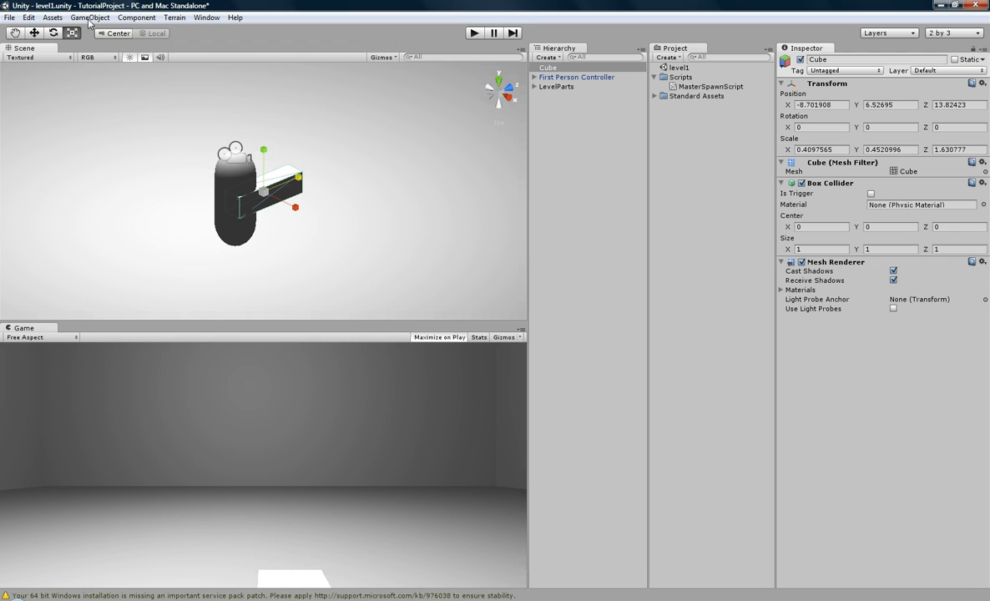
pyautogui.moveTo(91, 23)
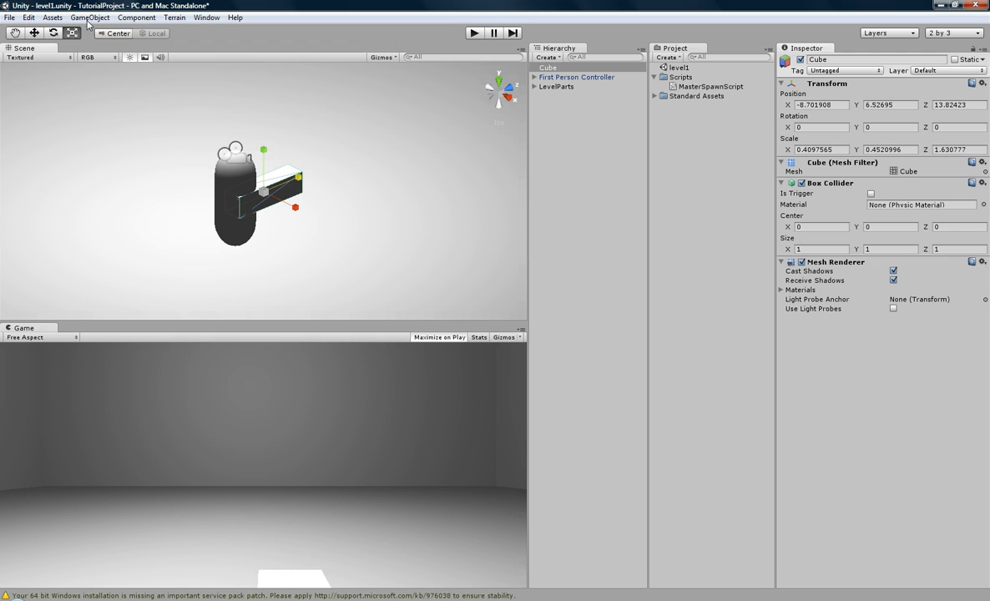
# Create an empty GameObject and rename it Weapons
pyautogui.click(137, 17)
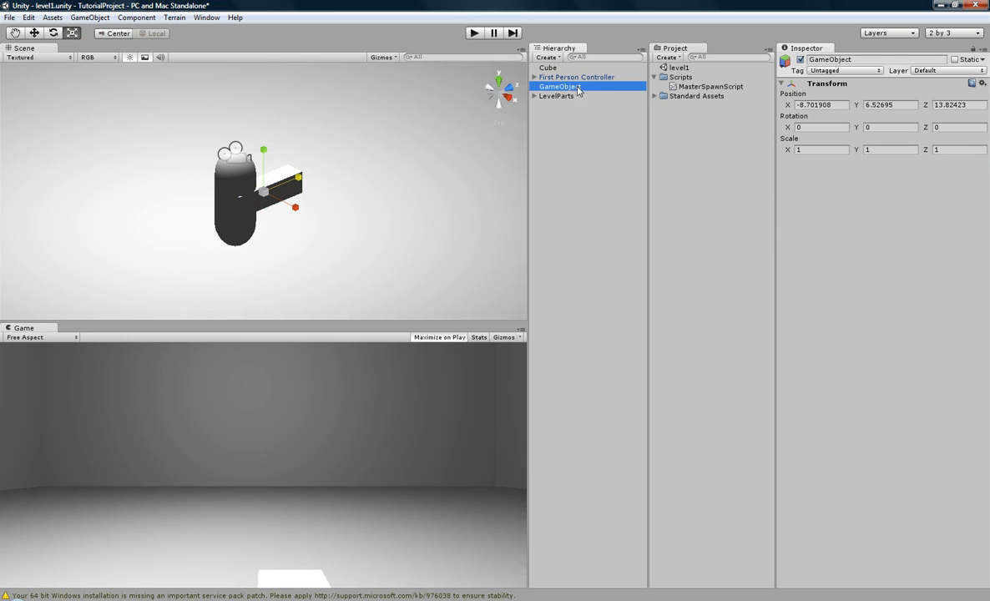
pyautogui.doubleClick(559, 87)
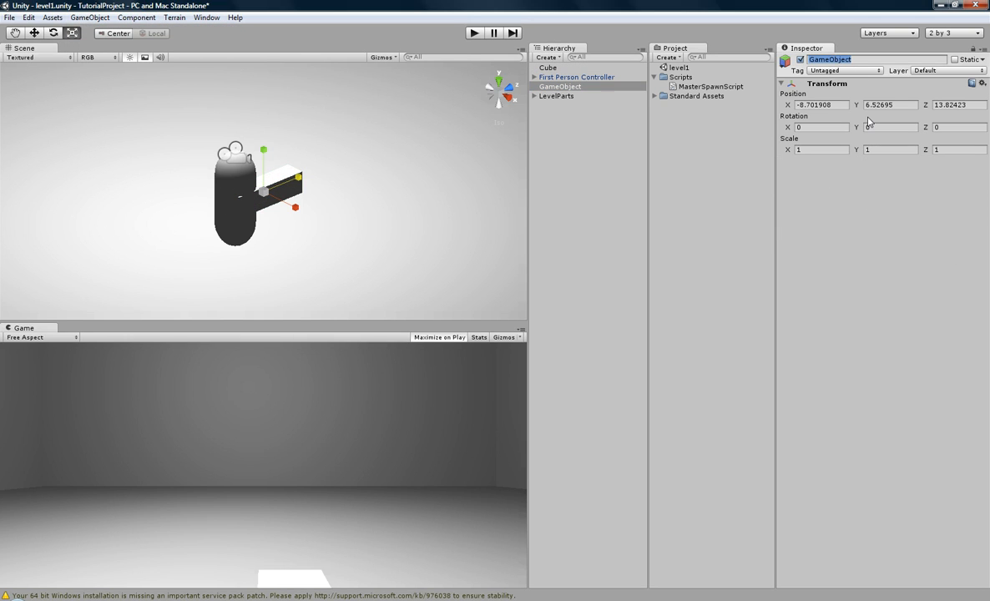
pyautogui.write('Weapons')
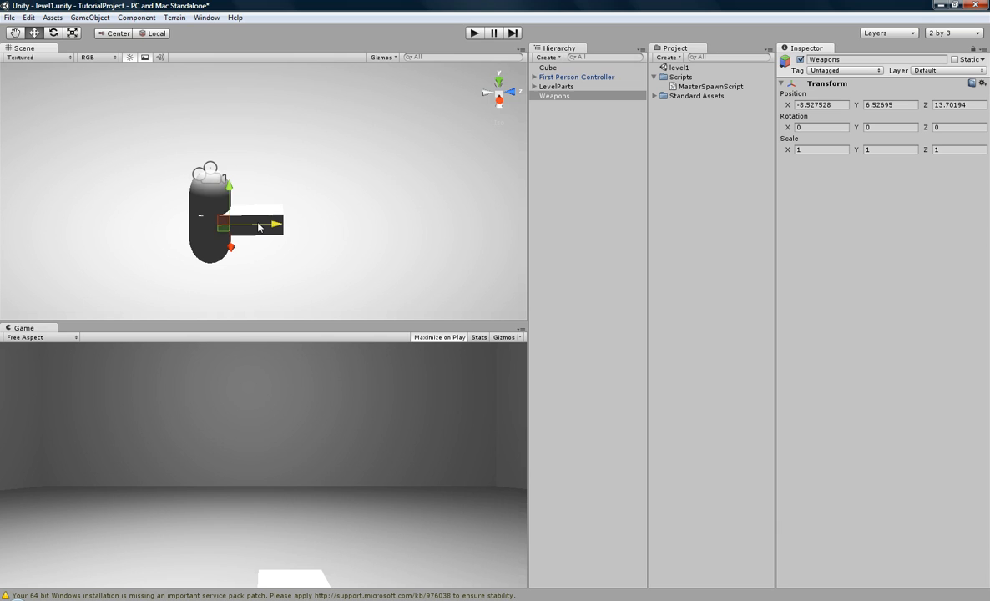
# Move the cube bar sideways and up so it sits against the player capsule
pyautogui.click(548, 67)
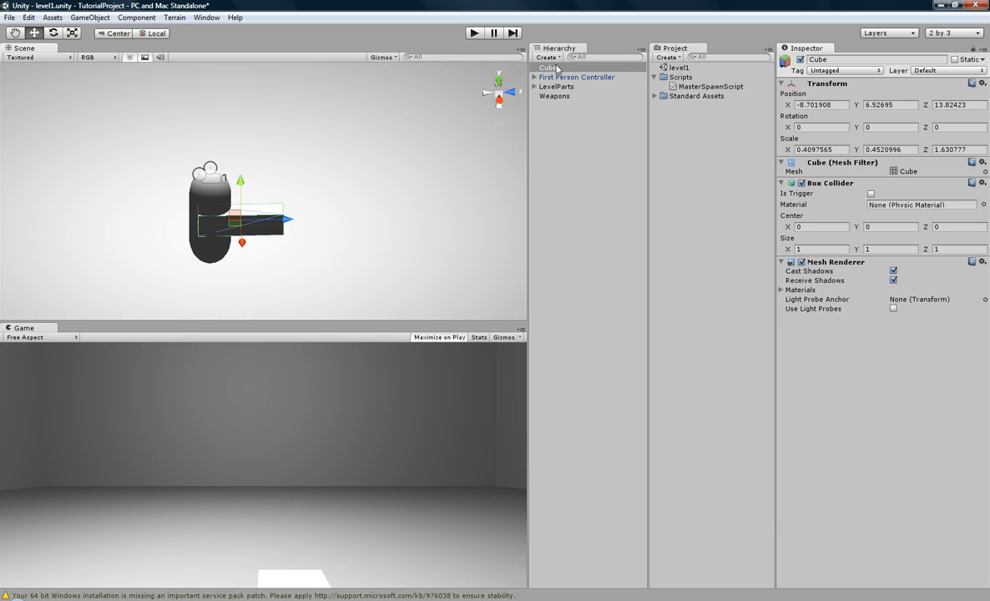
pyautogui.moveTo(258, 217); pyautogui.dragTo(244, 251)
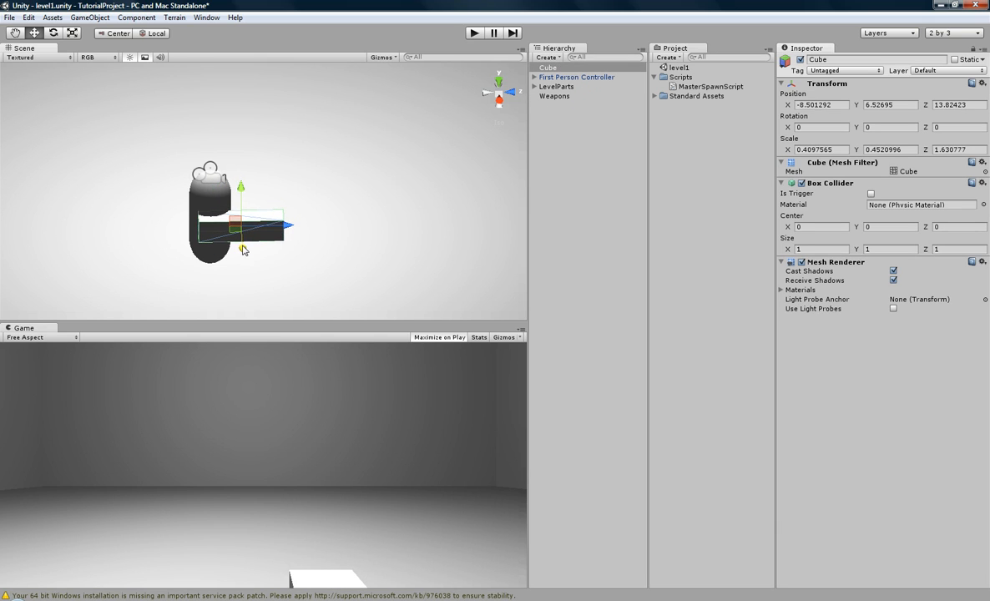
pyautogui.moveTo(241, 185); pyautogui.dragTo(244, 171)
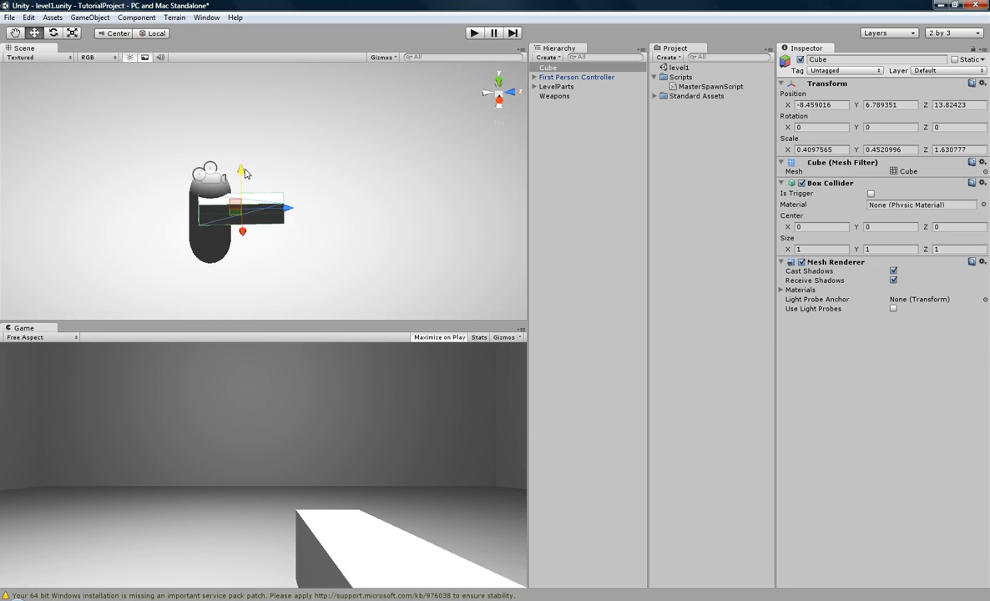
pyautogui.moveTo(242, 172); pyautogui.dragTo(242, 237)
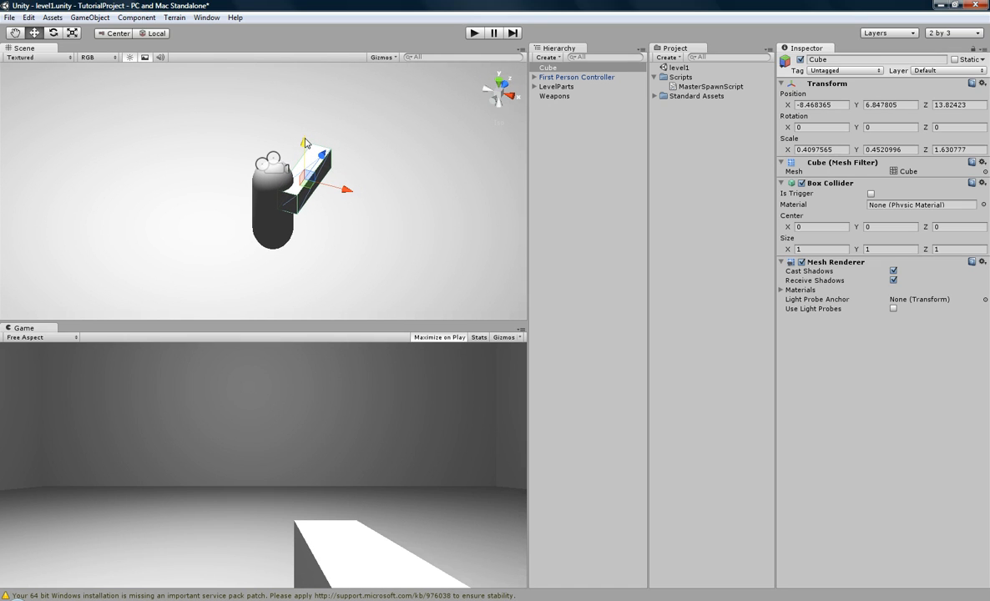
pyautogui.moveTo(387, 237)
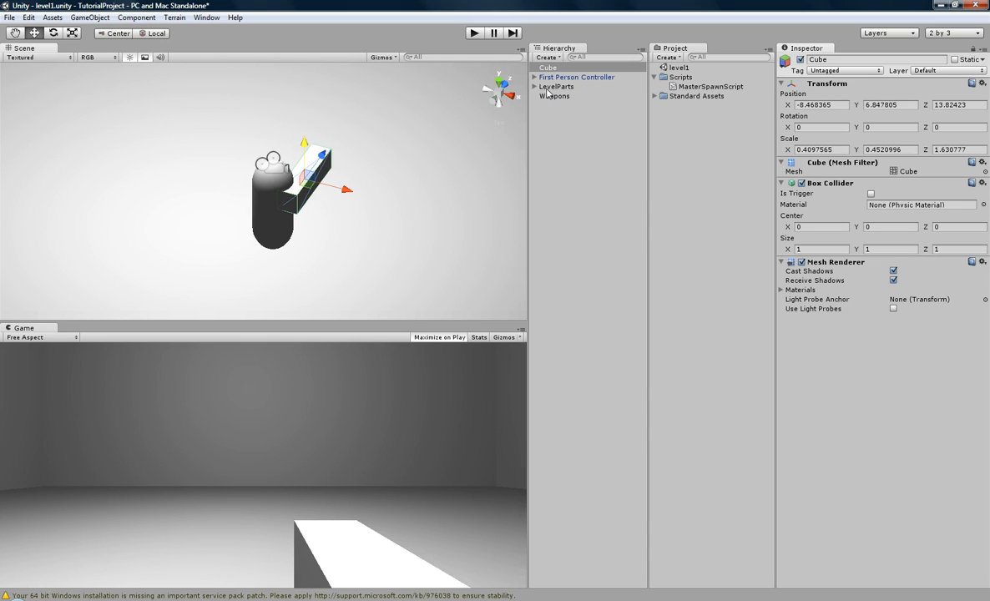
# Nest Weapons under Main Camera and rename the cube Gun inside Weapons
pyautogui.click(555, 115)
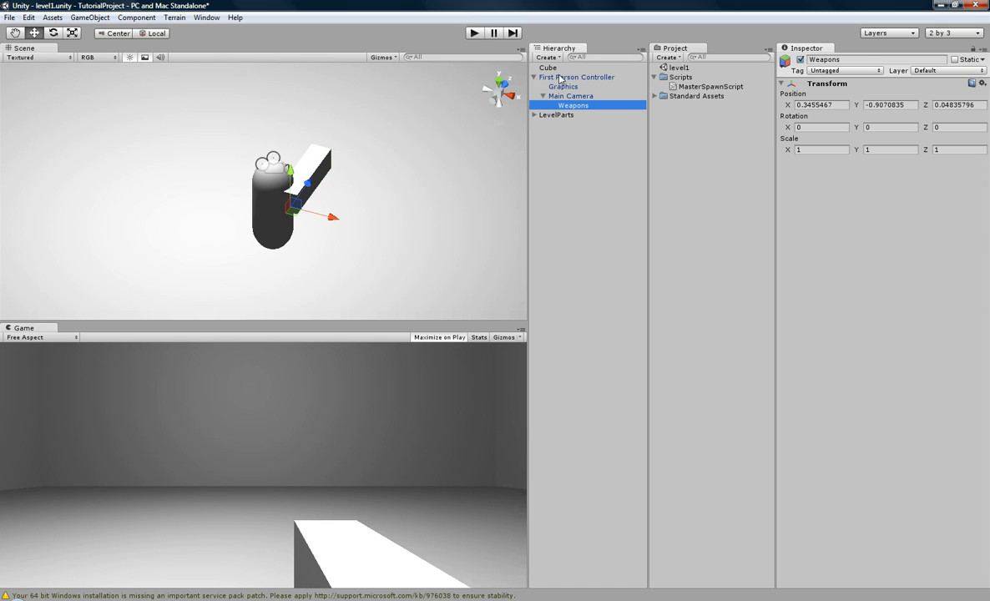
pyautogui.click(549, 67)
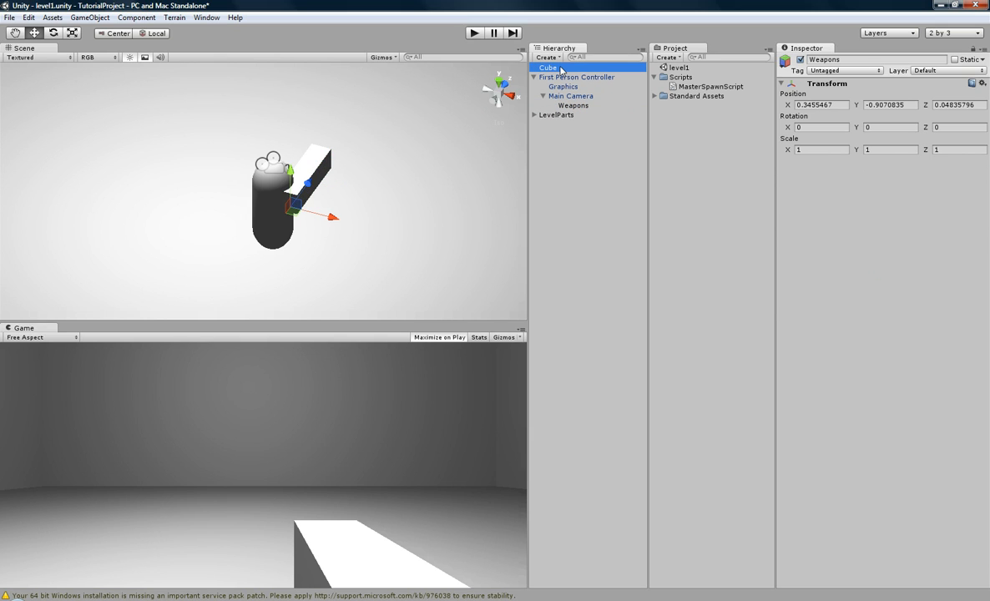
pyautogui.click(550, 67)
pyautogui.write('Gun')
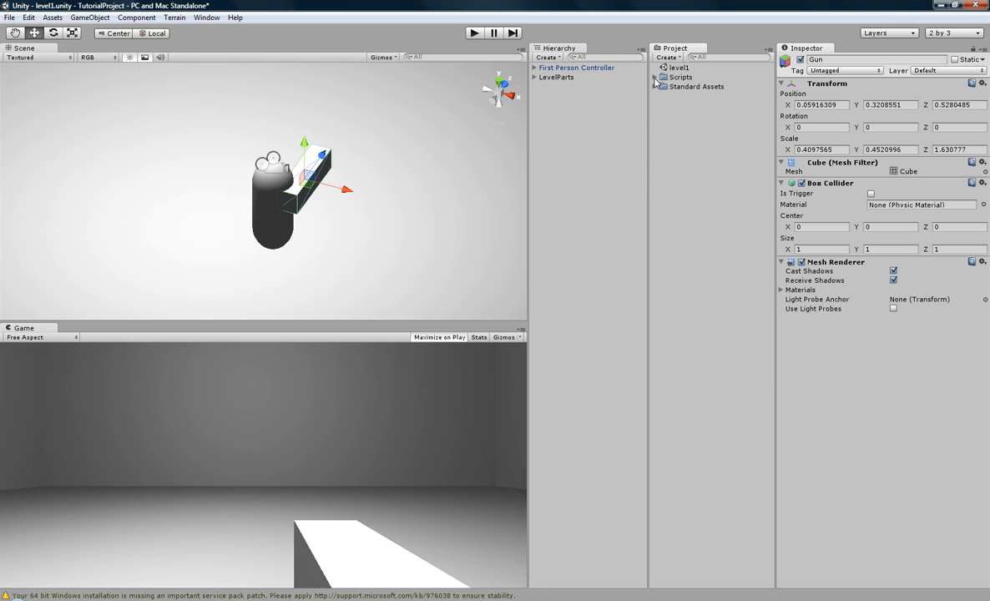
# Expand the Scripts folder and preview MasterSpawnScript's code
pyautogui.click(656, 77)
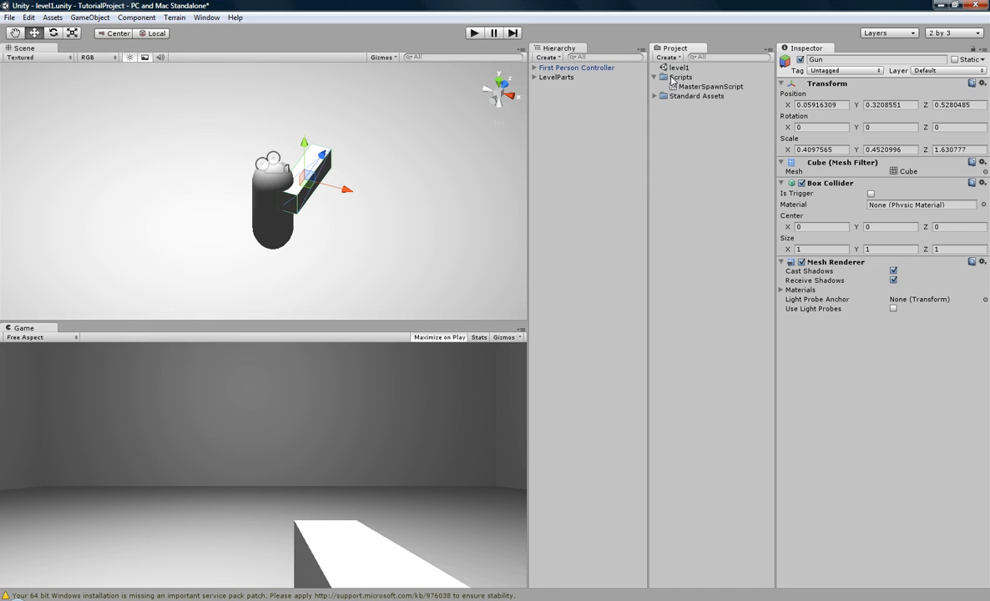
pyautogui.click(710, 86)
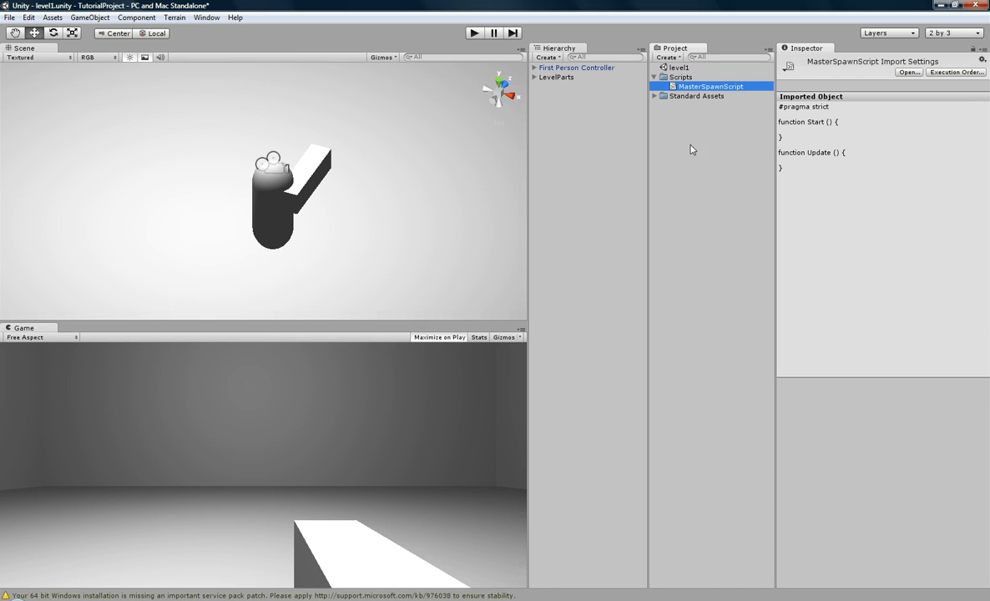
pyautogui.moveTo(715, 89)
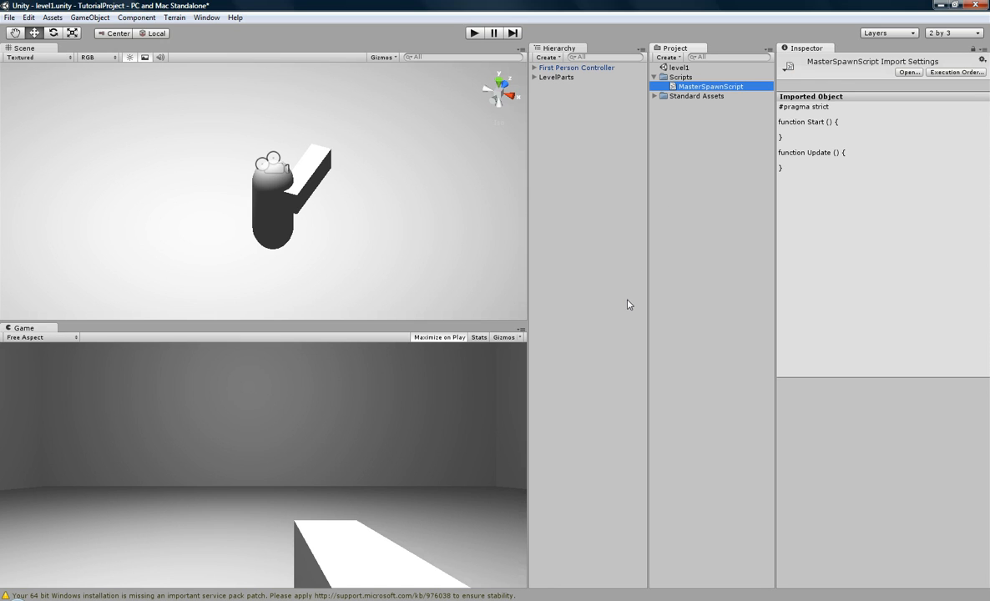
pyautogui.moveTo(626, 304)
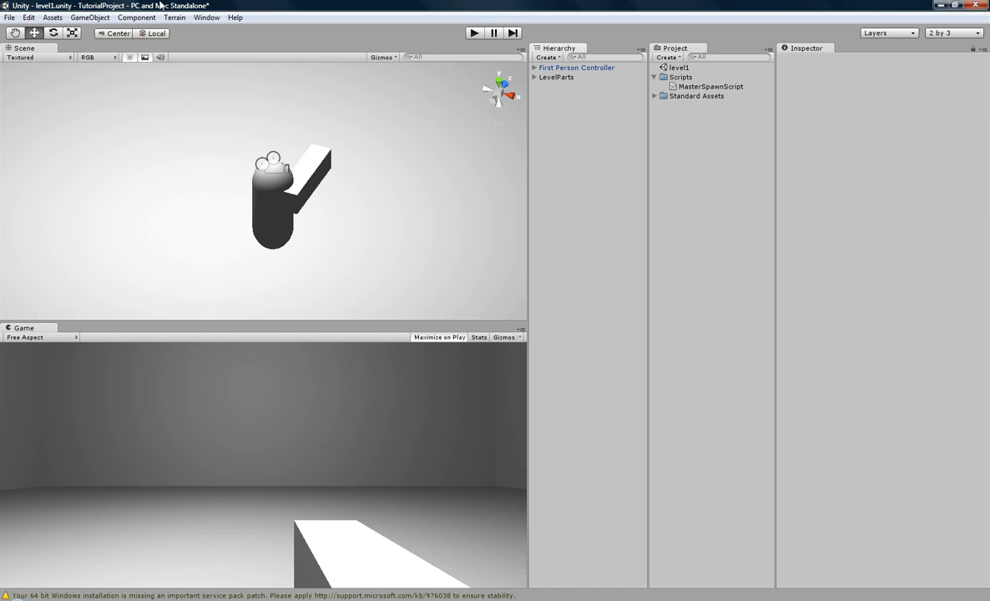
# Create an empty Spawner object carrying MasterSpawnScript as a component
pyautogui.click(90, 17)
pyautogui.write('Spawner')
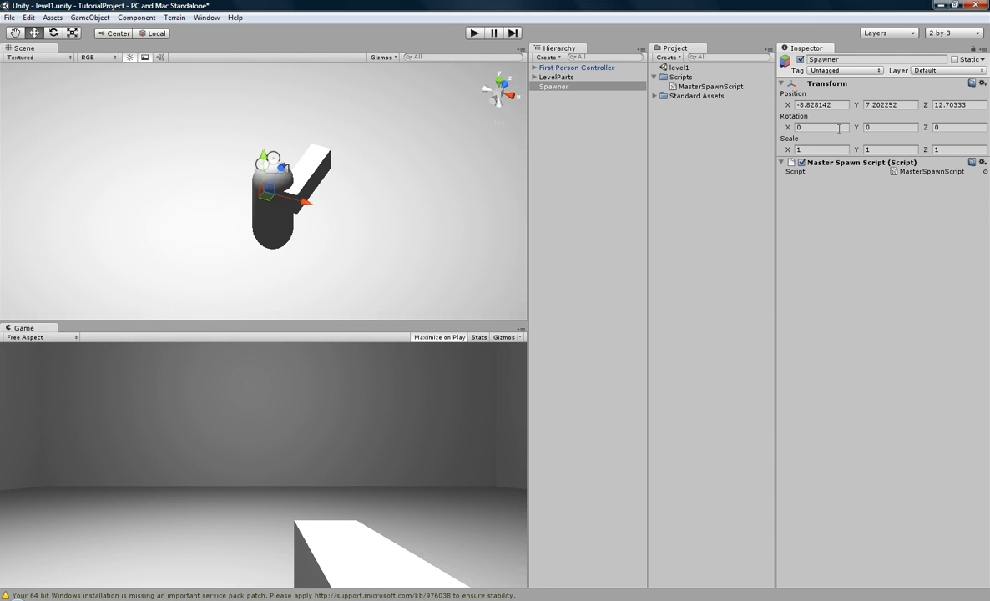
pyautogui.doubleClick(711, 87)
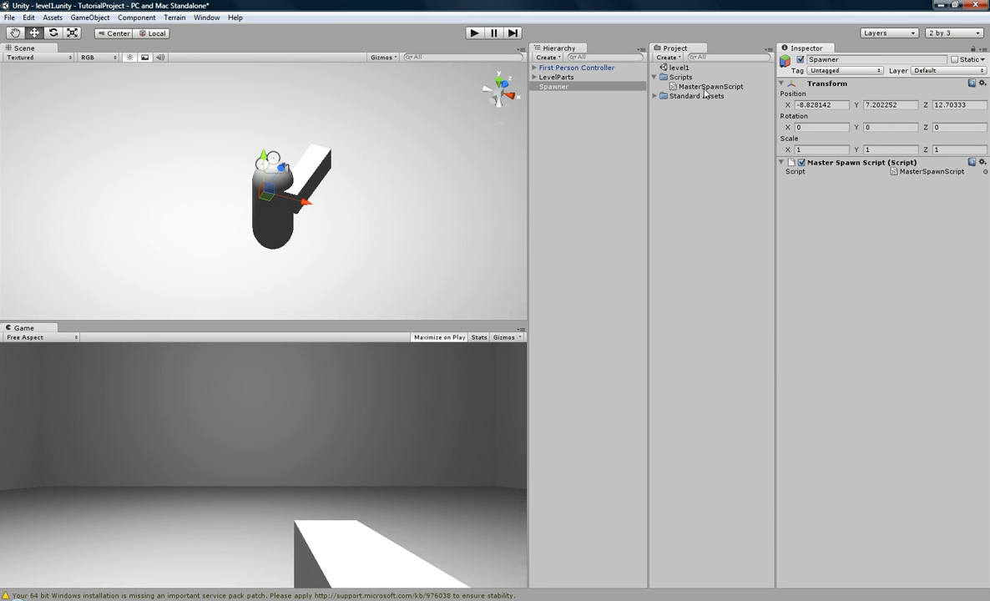
pyautogui.click(710, 87)
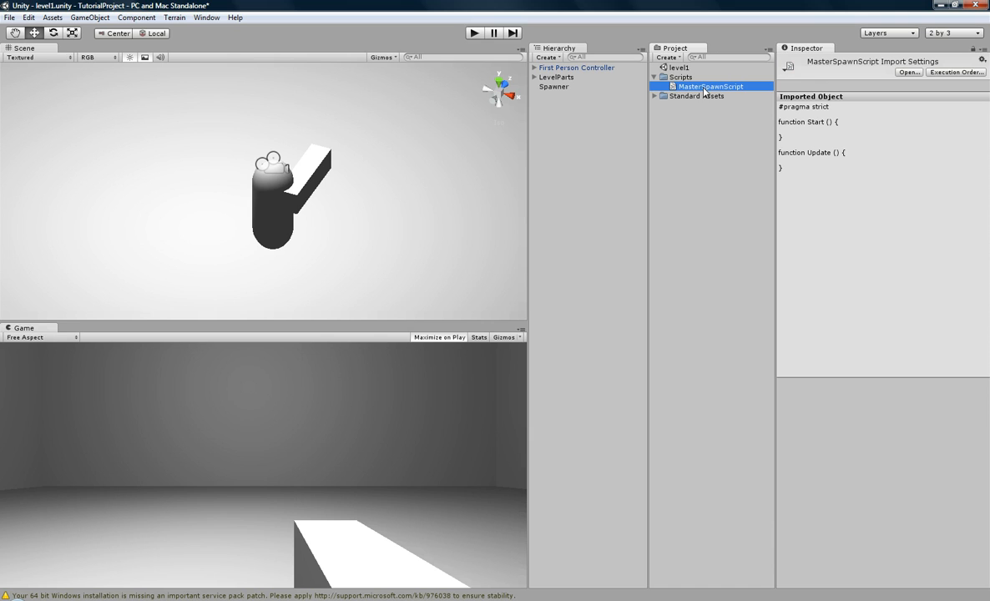
# In MasterSpawnScript, start a 'var script : MasterSpawnSc...' declaration on line 3, then delete it
pyautogui.doubleClick(709, 87)
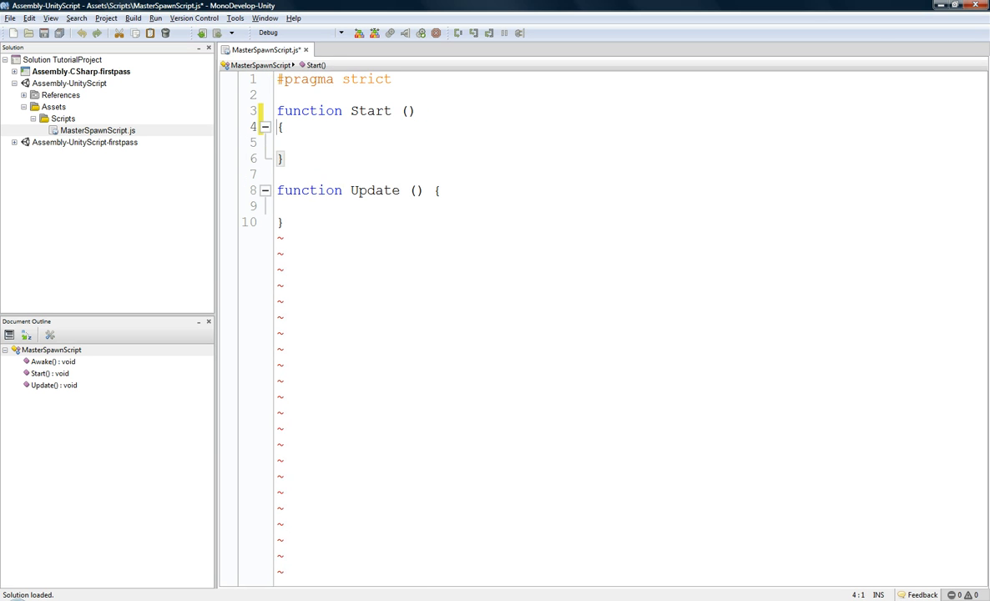
pyautogui.press('Return')
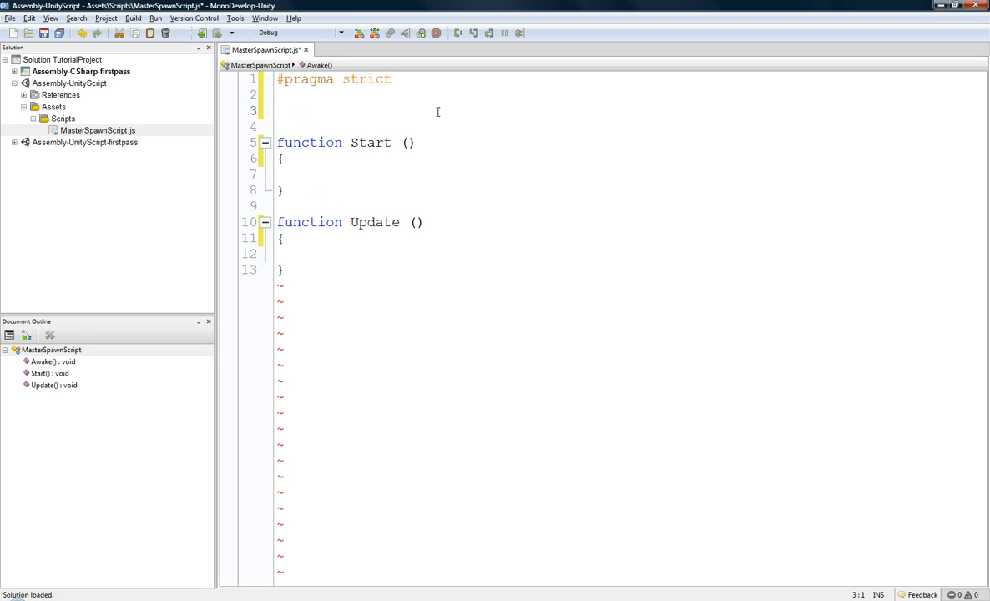
pyautogui.click(278, 110)
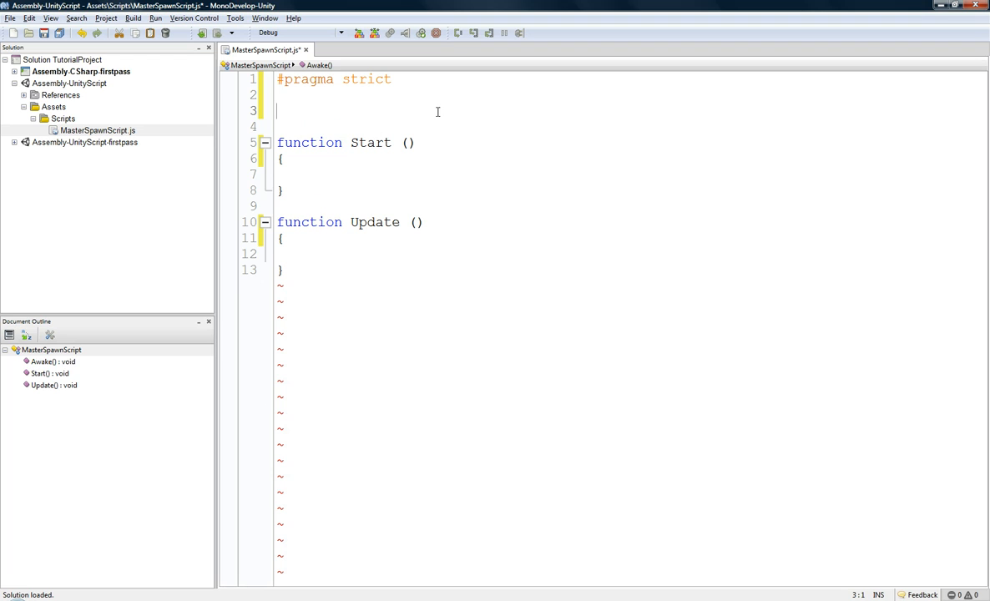
pyautogui.write('var')
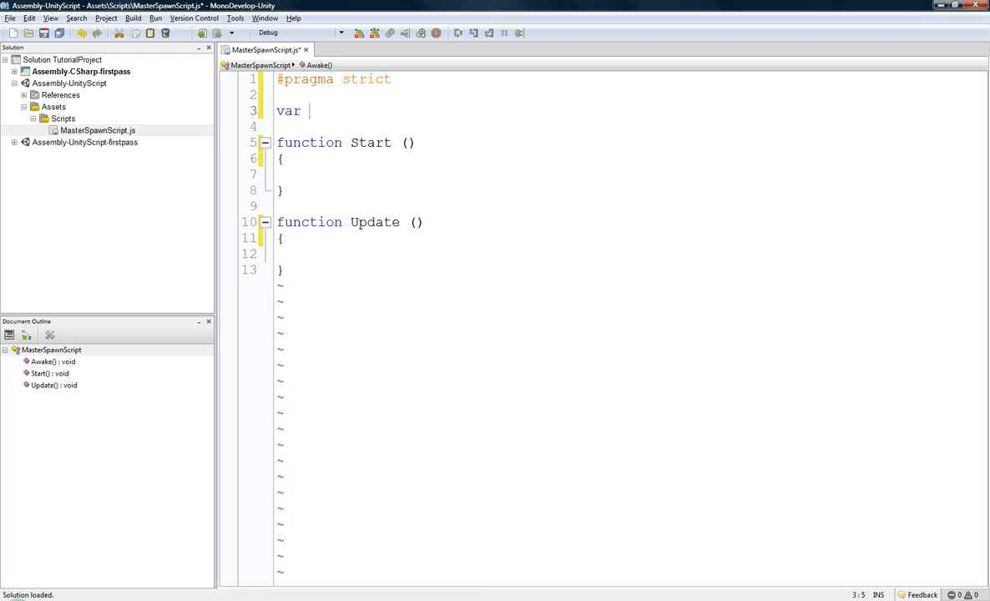
pyautogui.write('script')
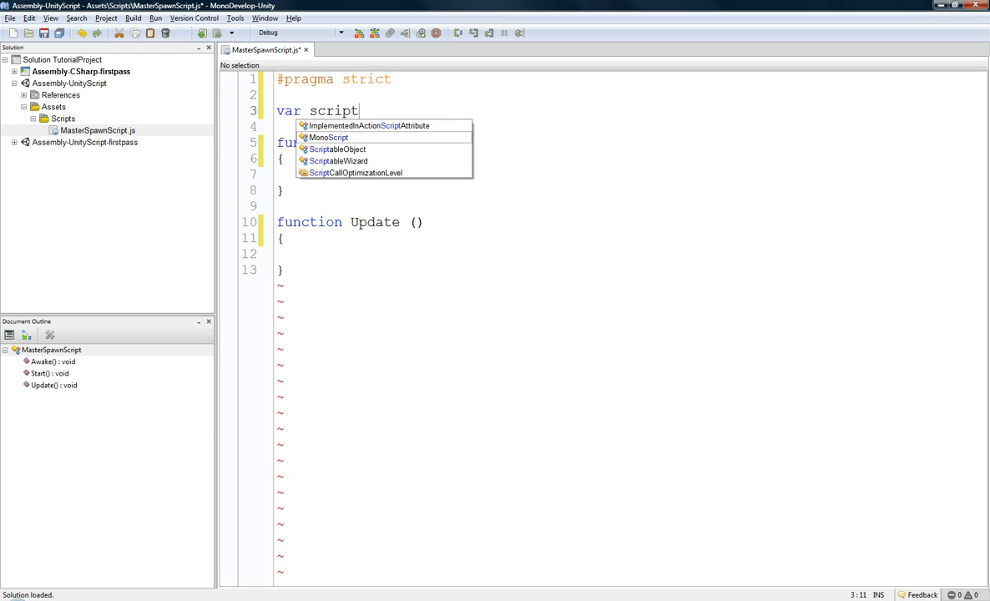
pyautogui.write(':')
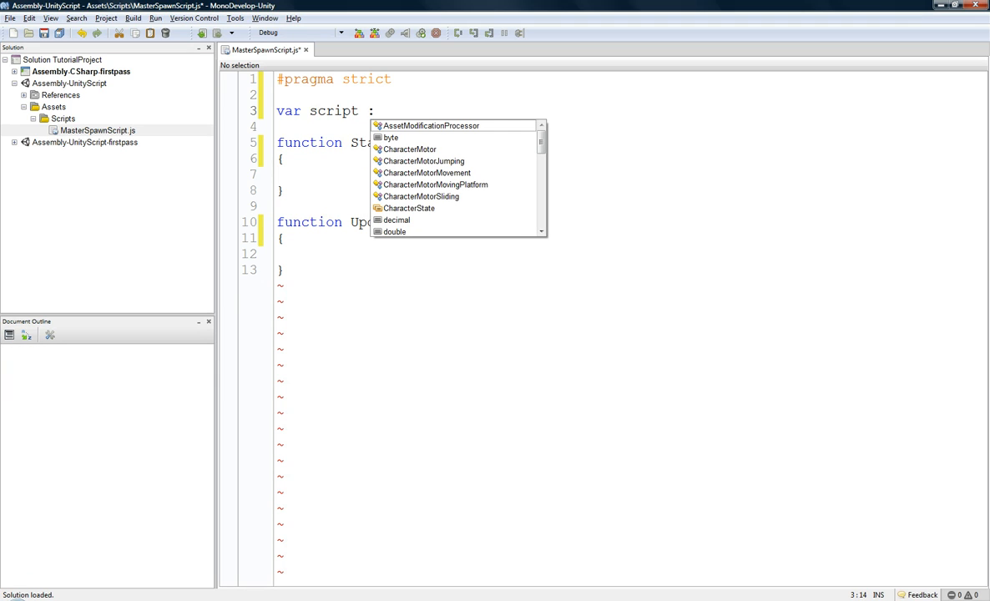
pyautogui.write('MasterSpoa')
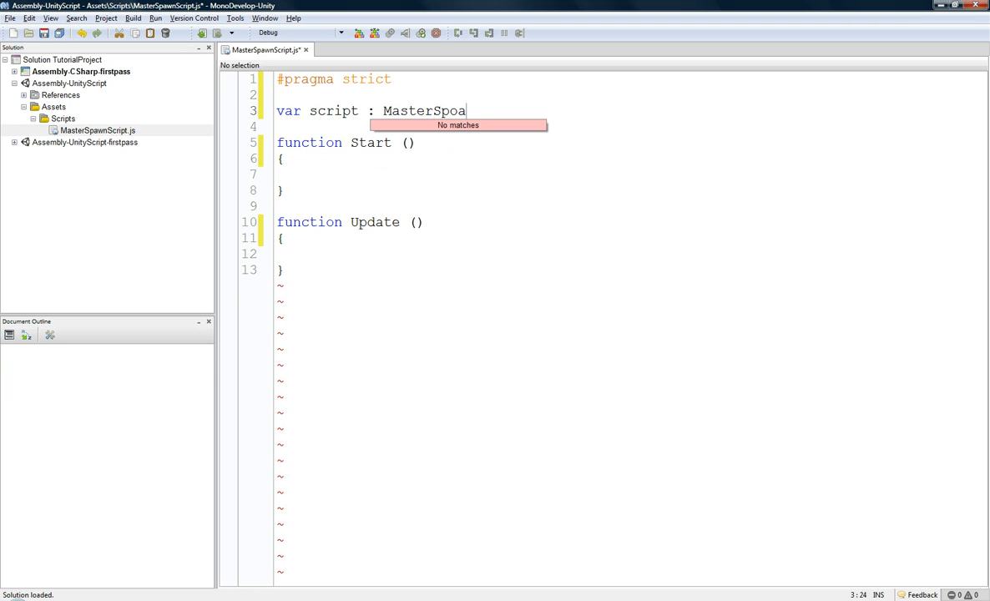
pyautogui.write('wnScript = kfjkj')
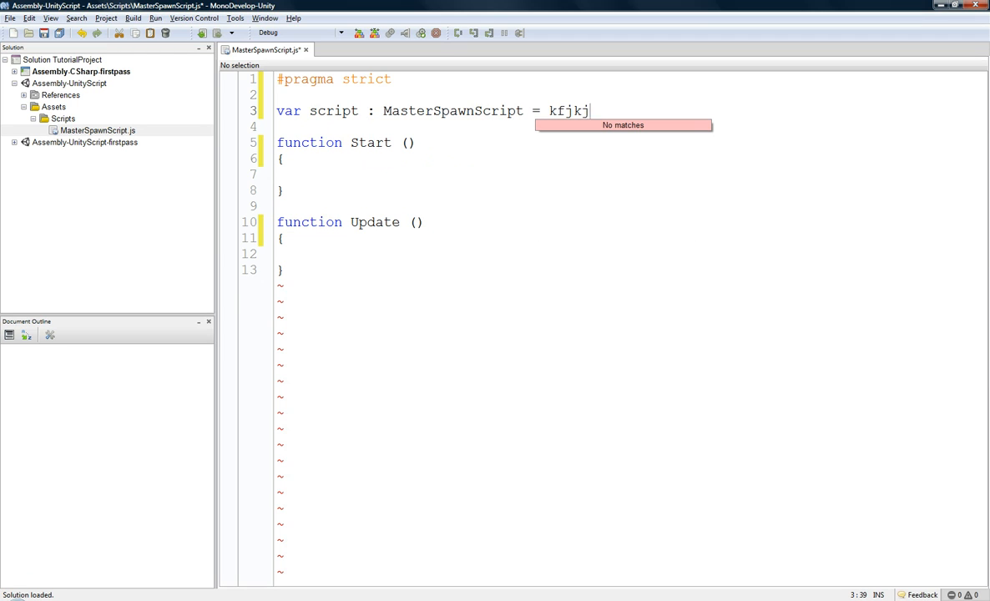
pyautogui.press('BackSpace')
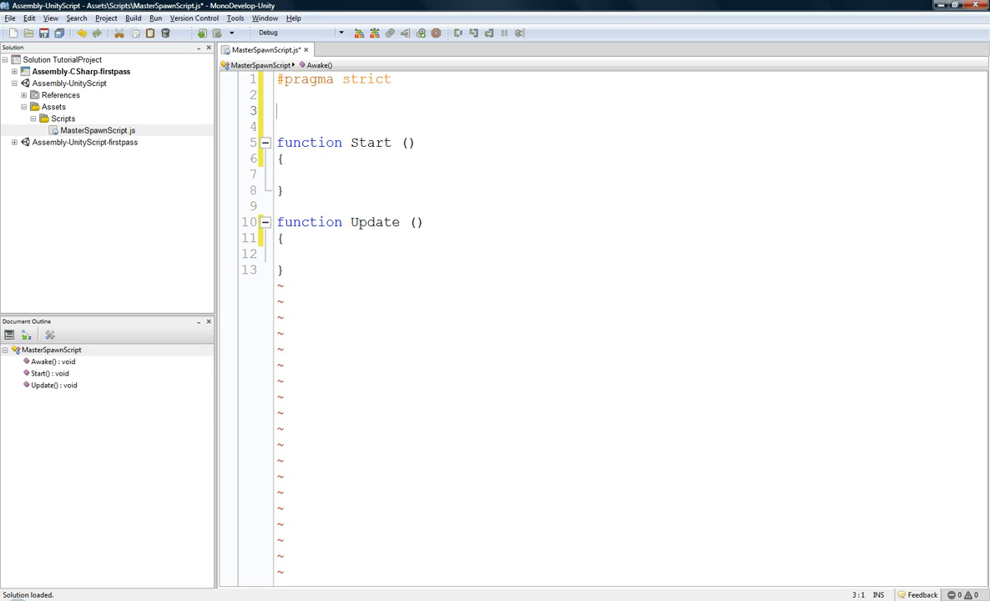
# Declare var spawnPoints = Transform[]; above the Start function
pyautogui.write('var')
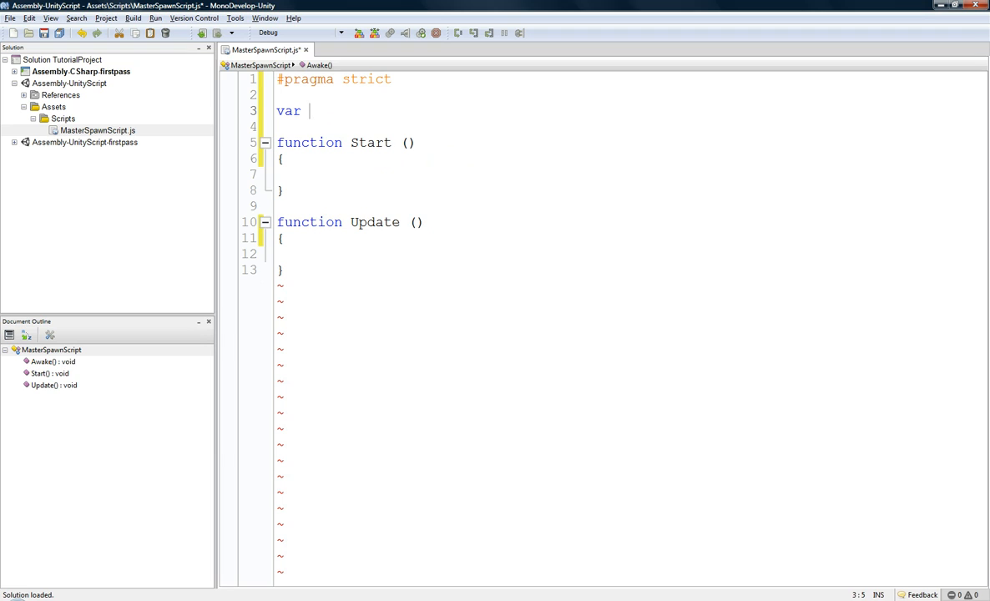
pyautogui.write('spawn')
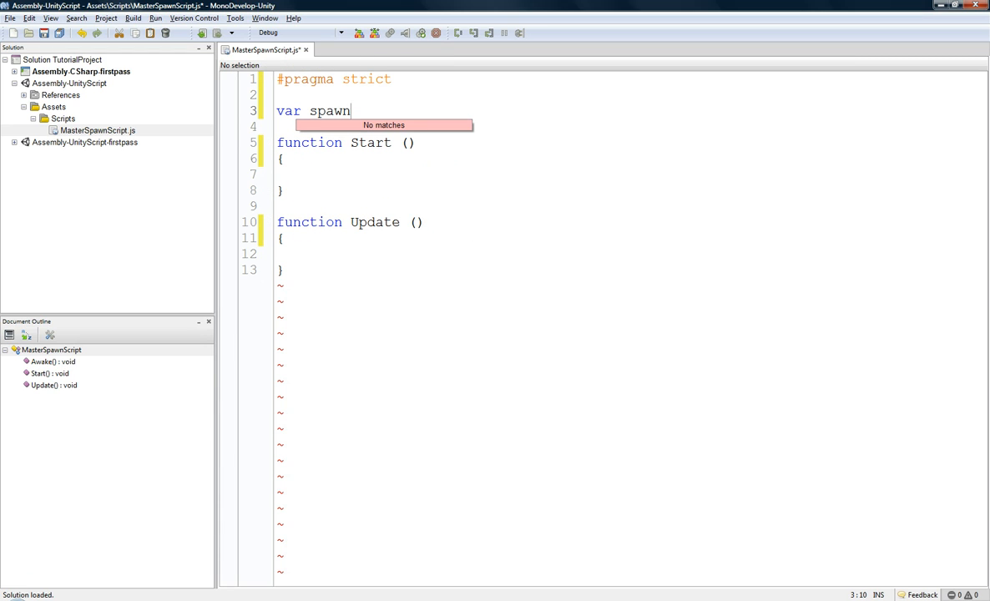
pyautogui.write('Point')
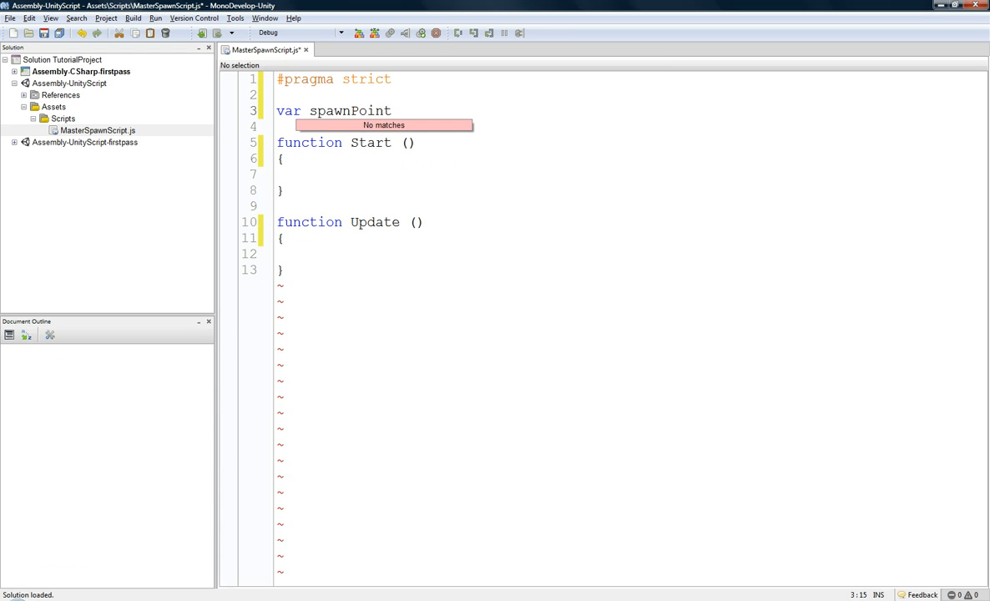
pyautogui.write('s = Transform[];')
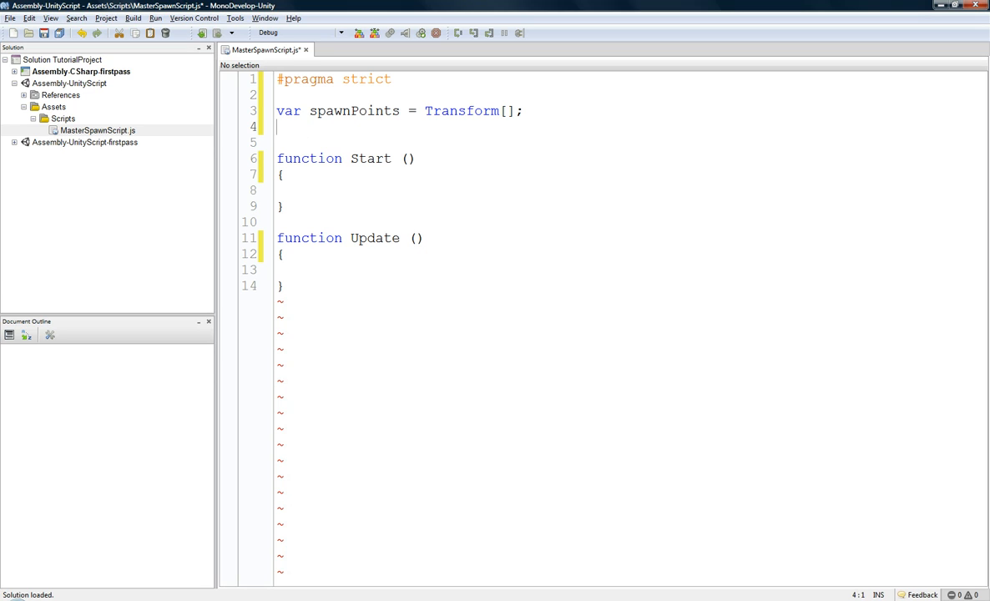
pyautogui.click(315, 110)
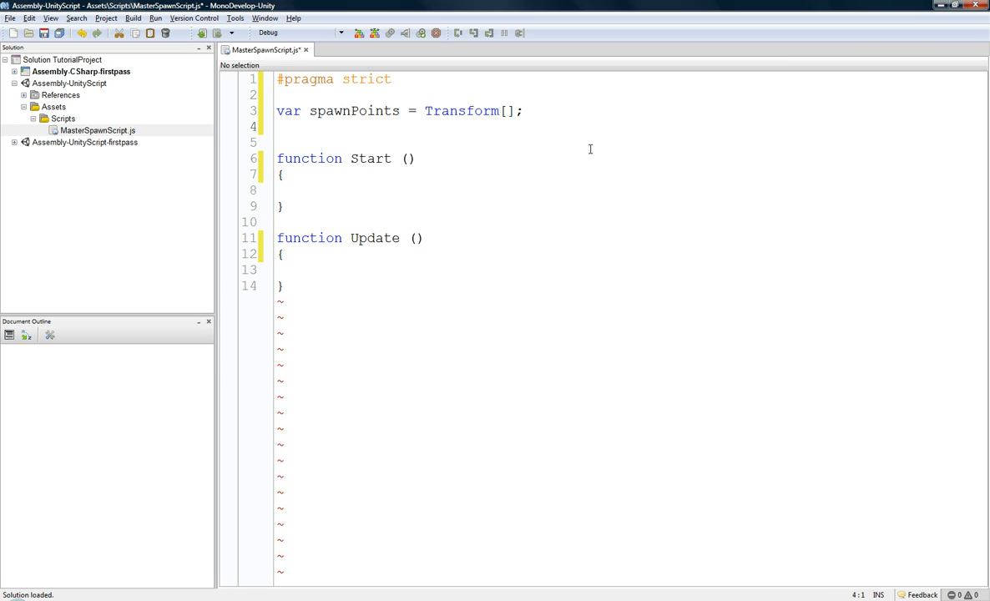
pyautogui.click(280, 127)
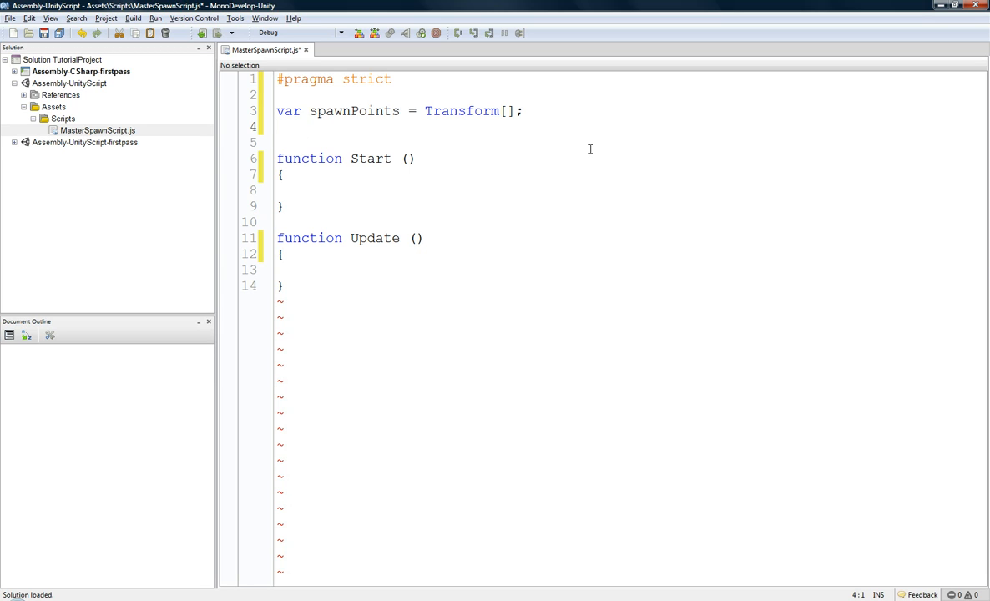
pyautogui.click(277, 127)
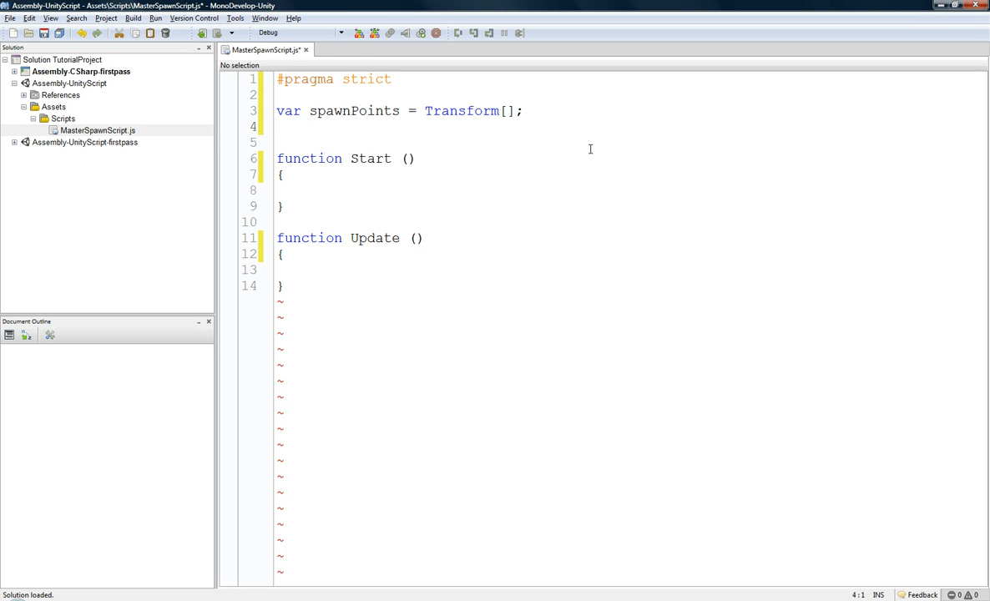
pyautogui.click(278, 127)
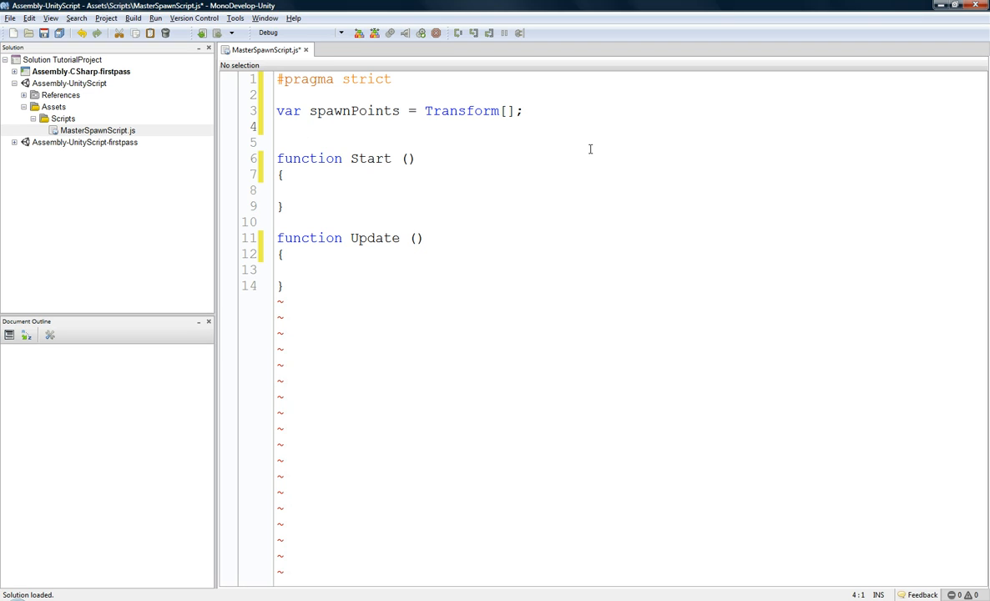
# Declare var enemyPrefabs = GameObject[]; below spawnPoints, dismissing the colour-scheme prompt
pyautogui.write('v')
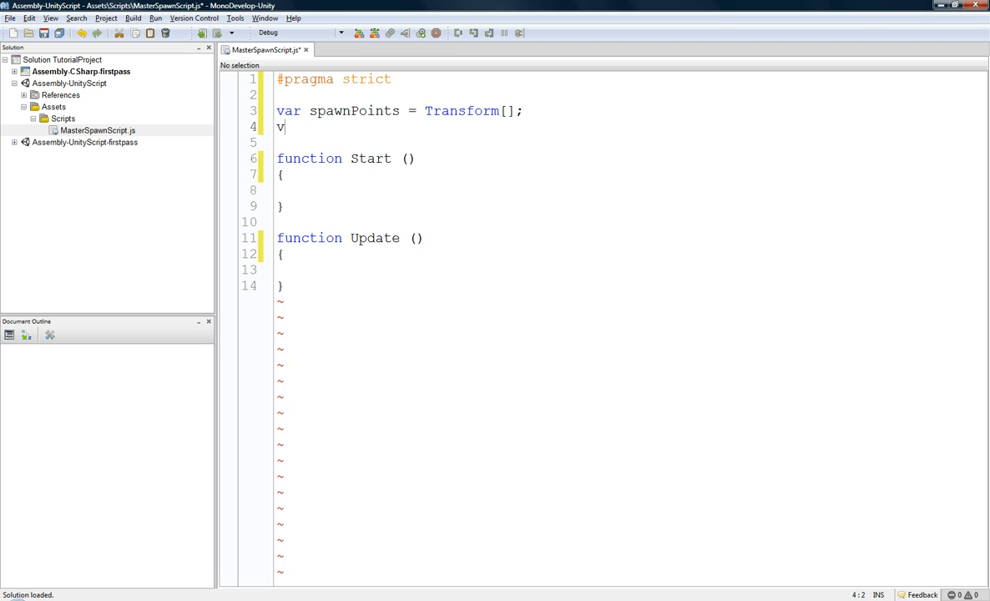
pyautogui.write('ar enemy')
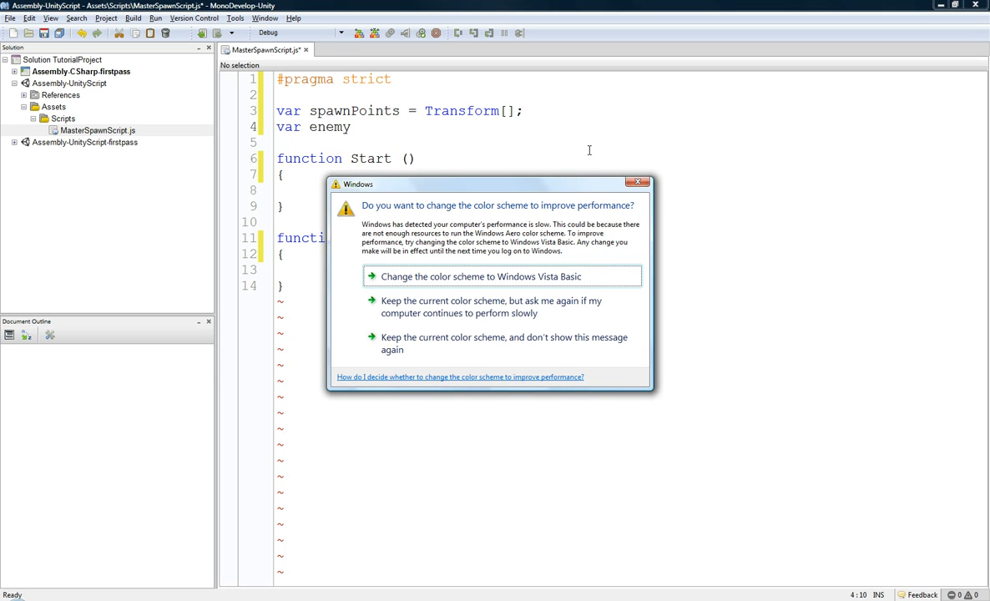
pyautogui.moveTo(638, 190)
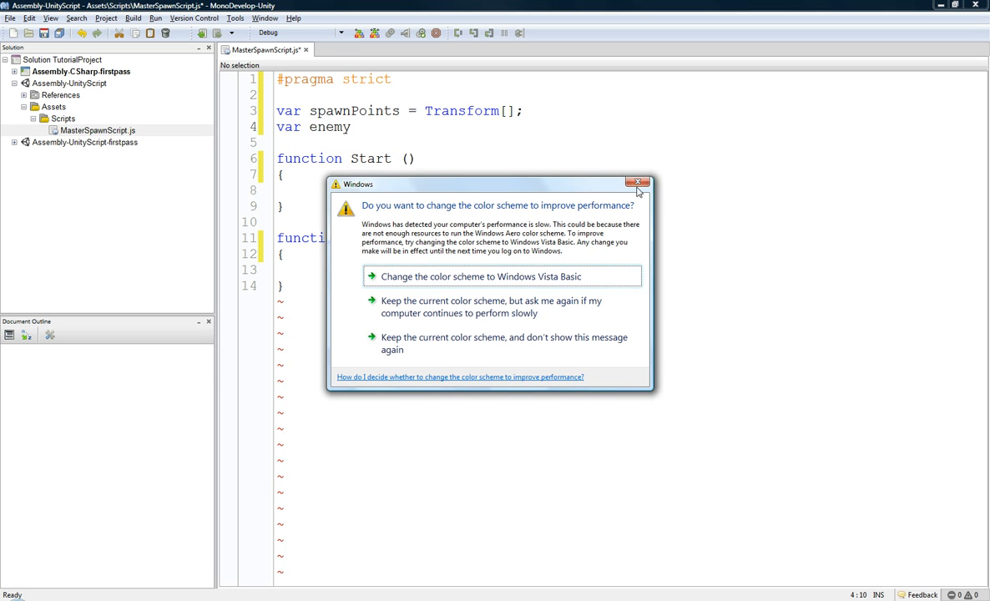
pyautogui.click(638, 182)
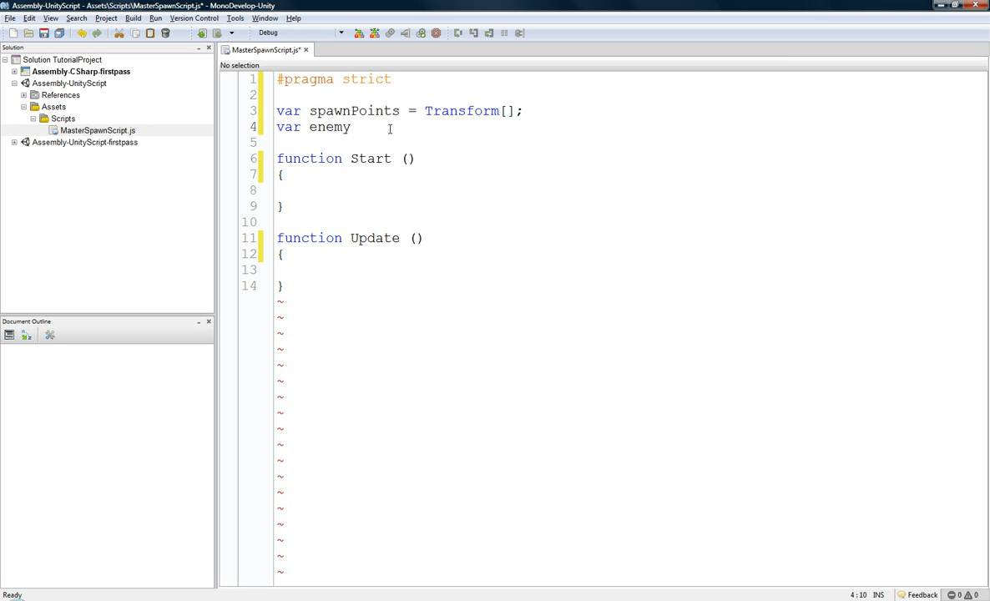
pyautogui.write('Prefabs')
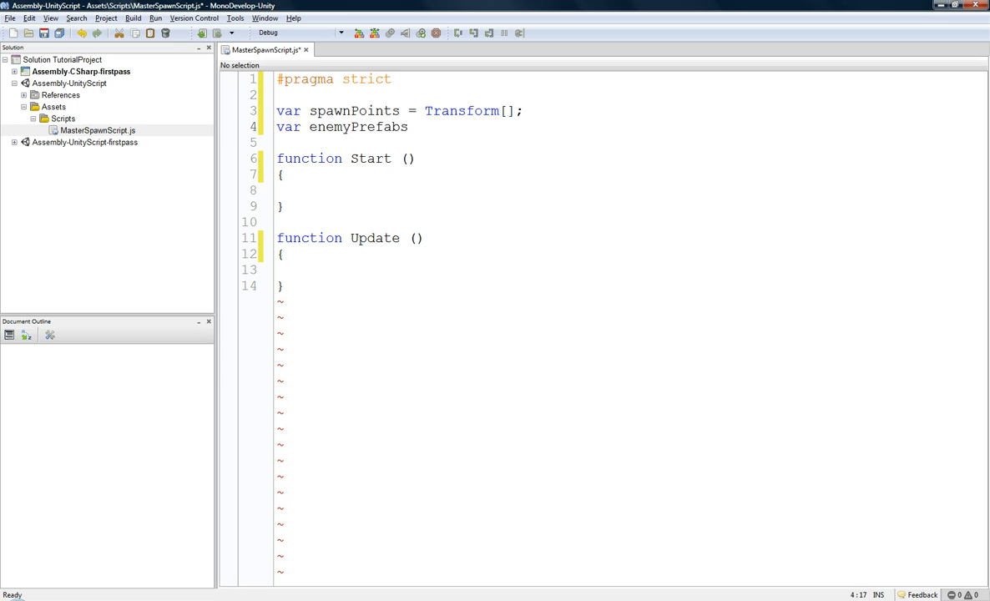
pyautogui.write('= GameObject[];')
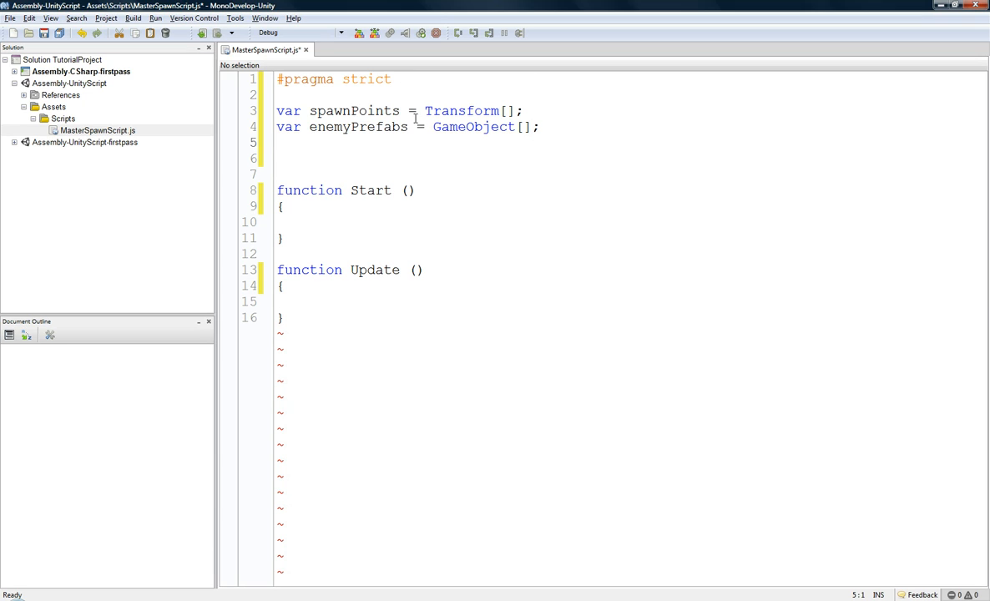
# Declare var yieldTimeMin = 2; and var yieldTimeMax = 5; below enemyPrefabs
pyautogui.write(':')
pyautogui.click(401, 111)
pyautogui.write(':')
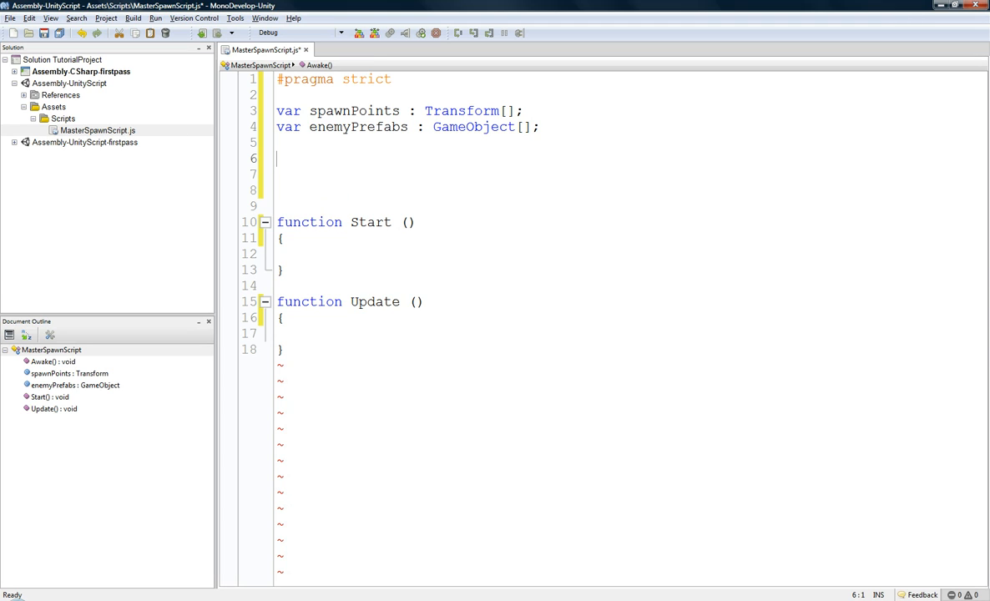
pyautogui.write('var')
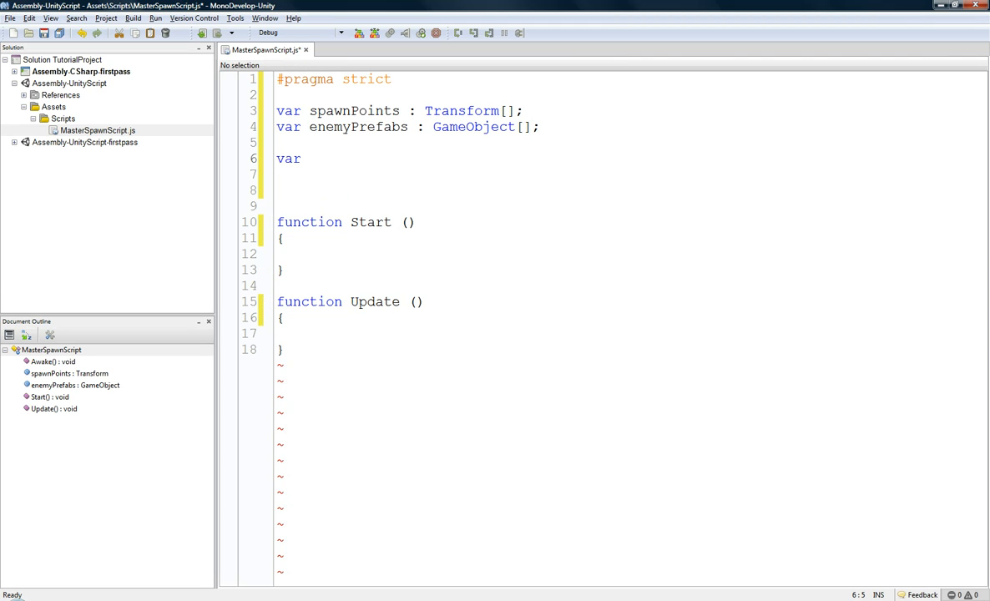
pyautogui.write('yieldTimeM')
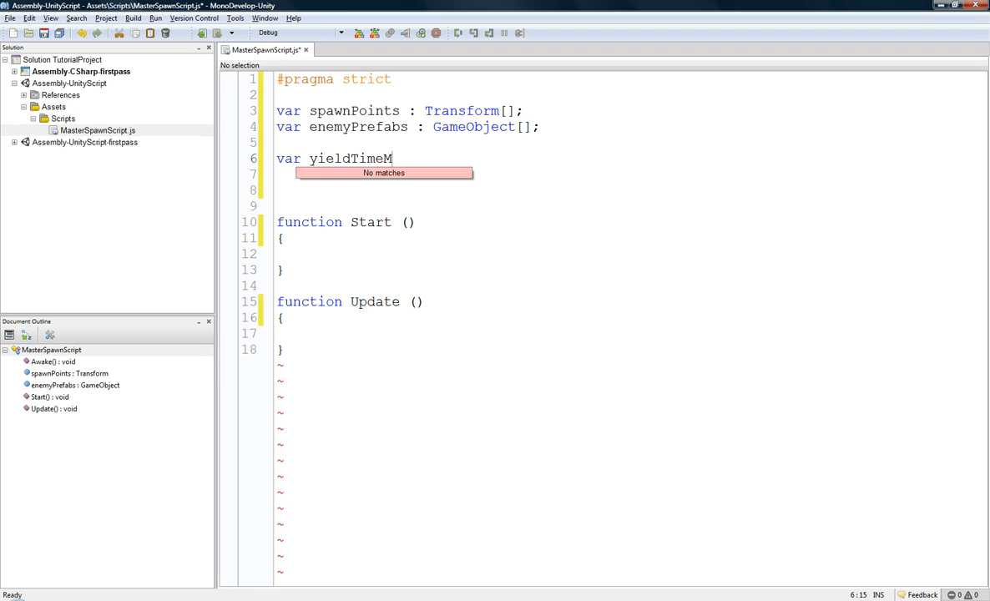
pyautogui.write('in =')
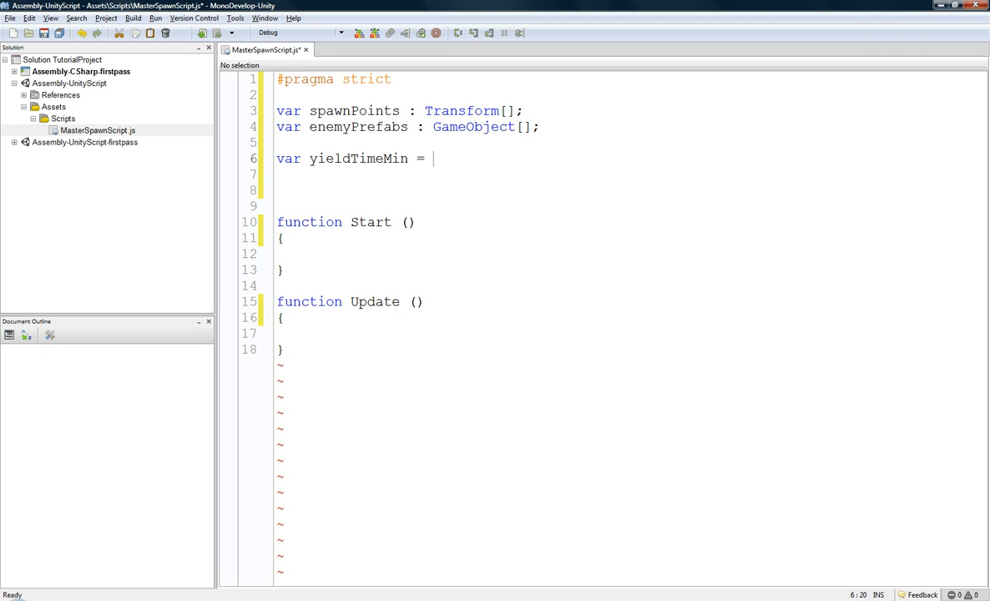
pyautogui.write('2;')
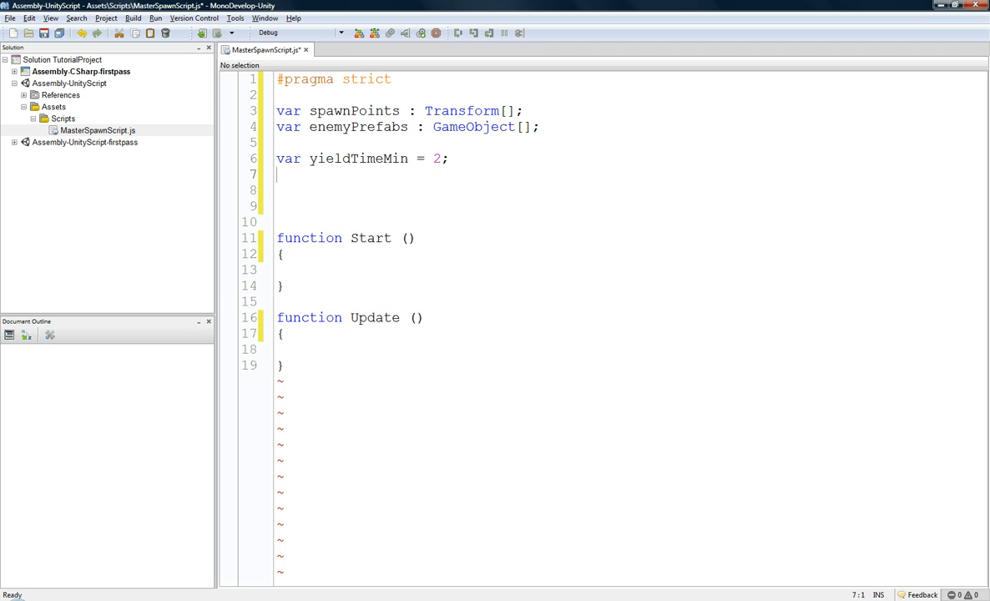
pyautogui.write('var yield')
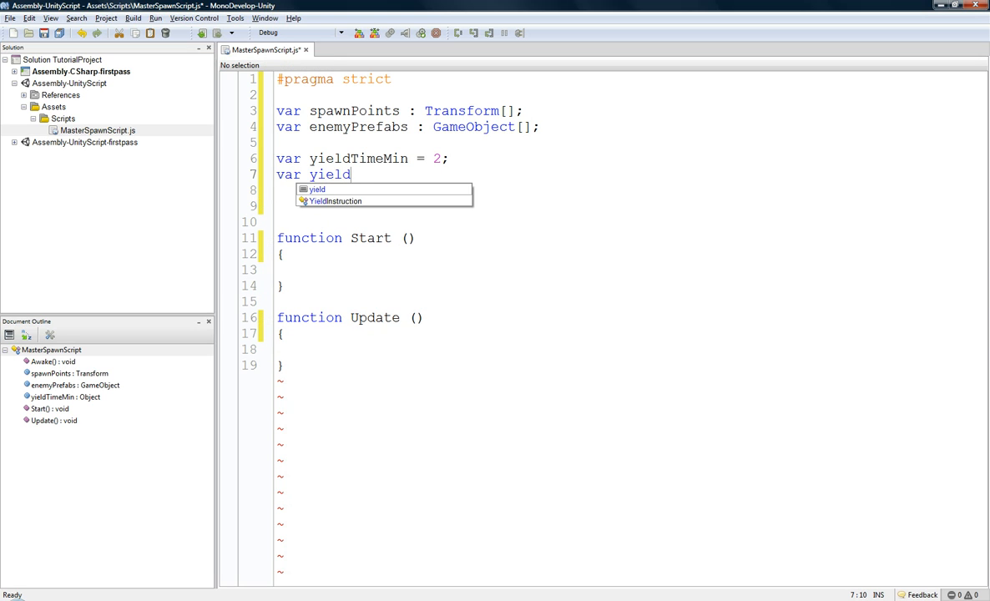
pyautogui.write('TimeMax =')
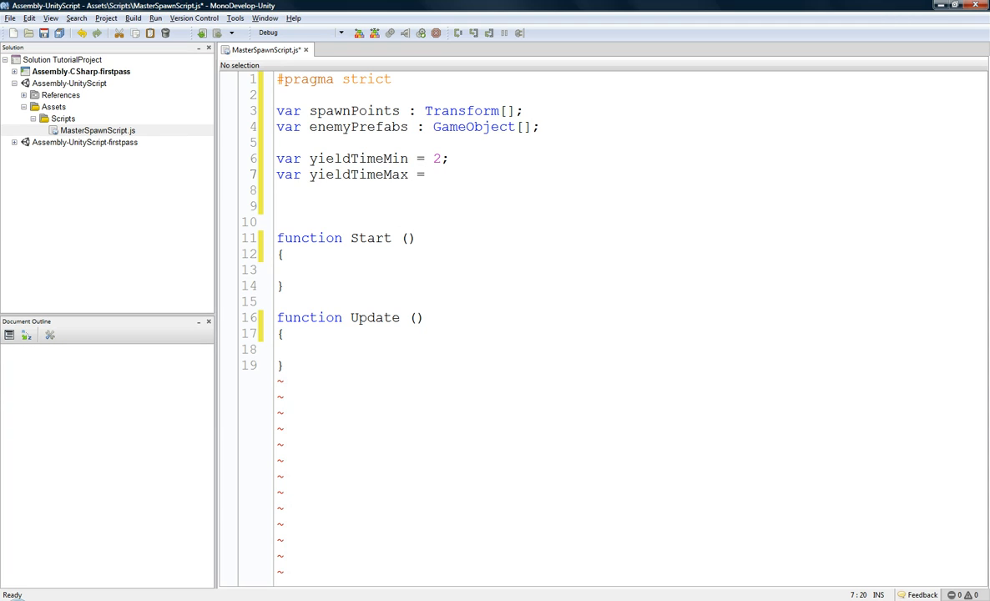
pyautogui.write('5;')
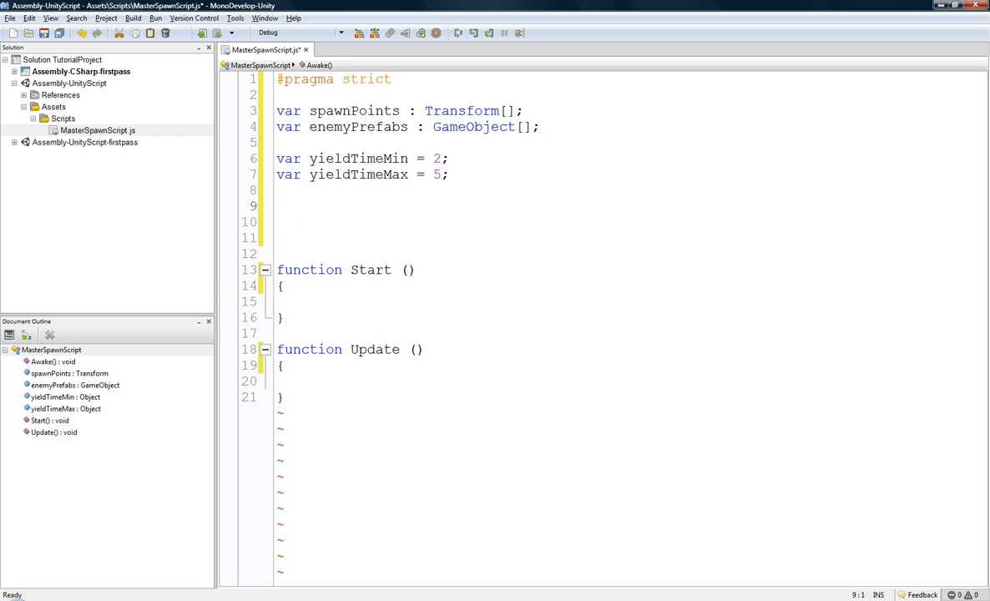
pyautogui.click(277, 207)
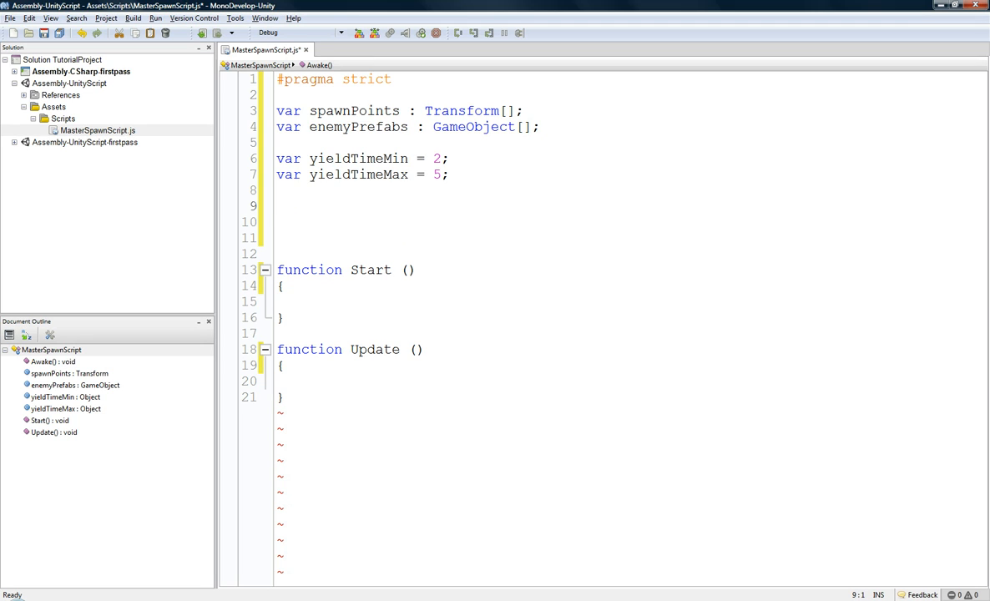
pyautogui.click(277, 207)
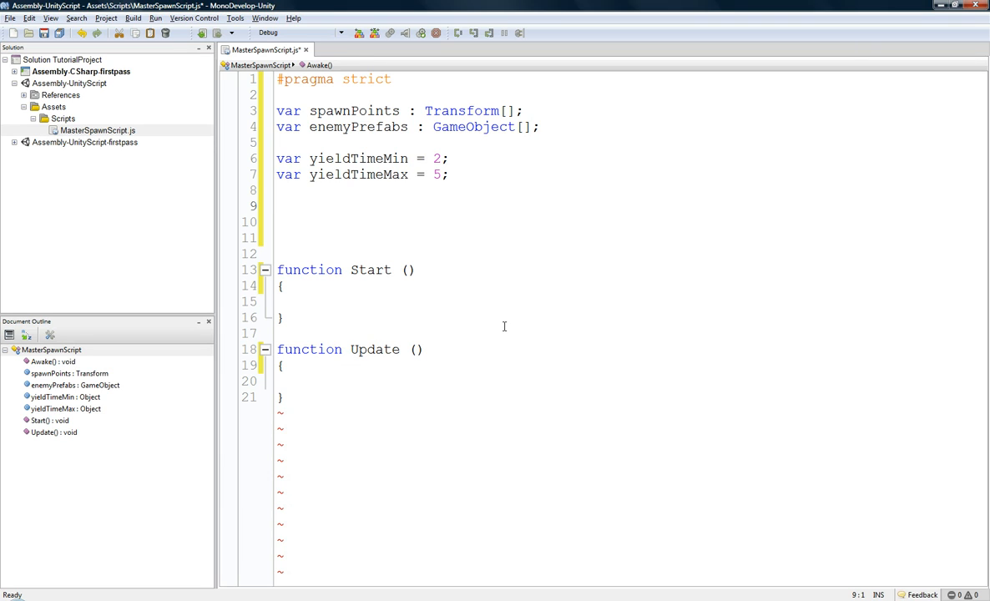
# Declare static var enemyCounter = 0; below the yield time variables
pyautogui.write('stat')
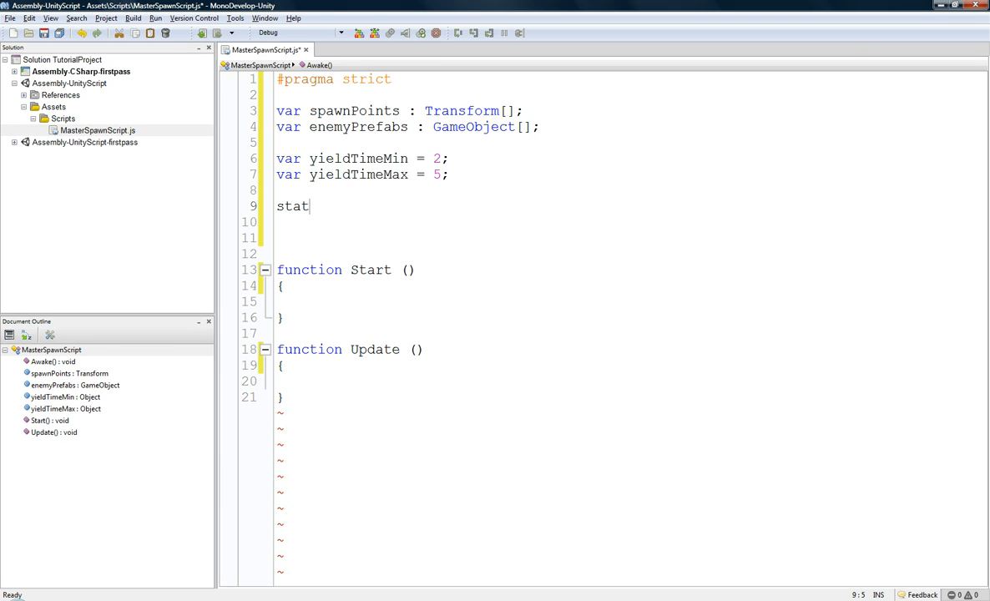
pyautogui.write('ic var enemy')
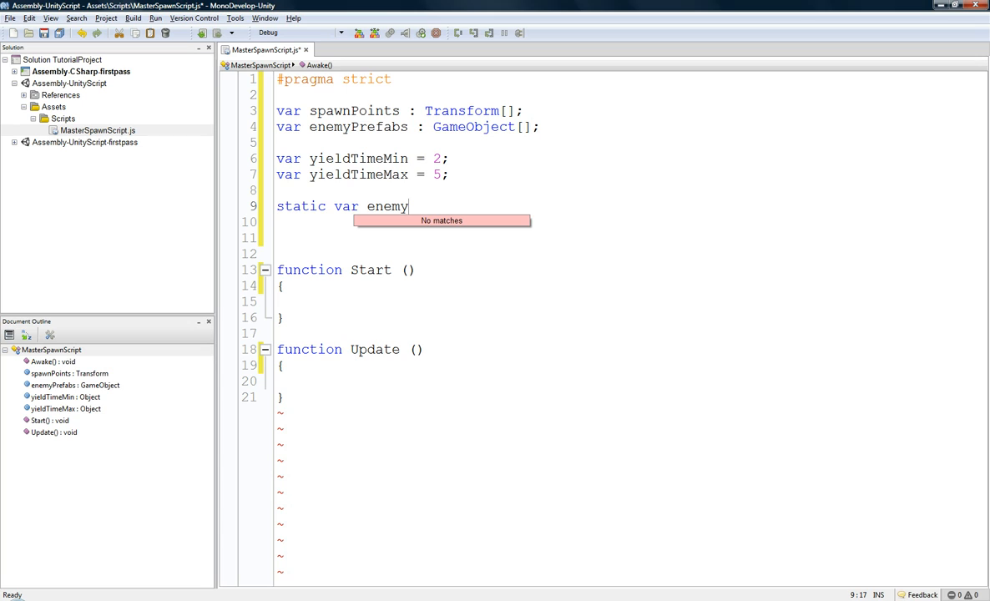
pyautogui.write('Counter =')
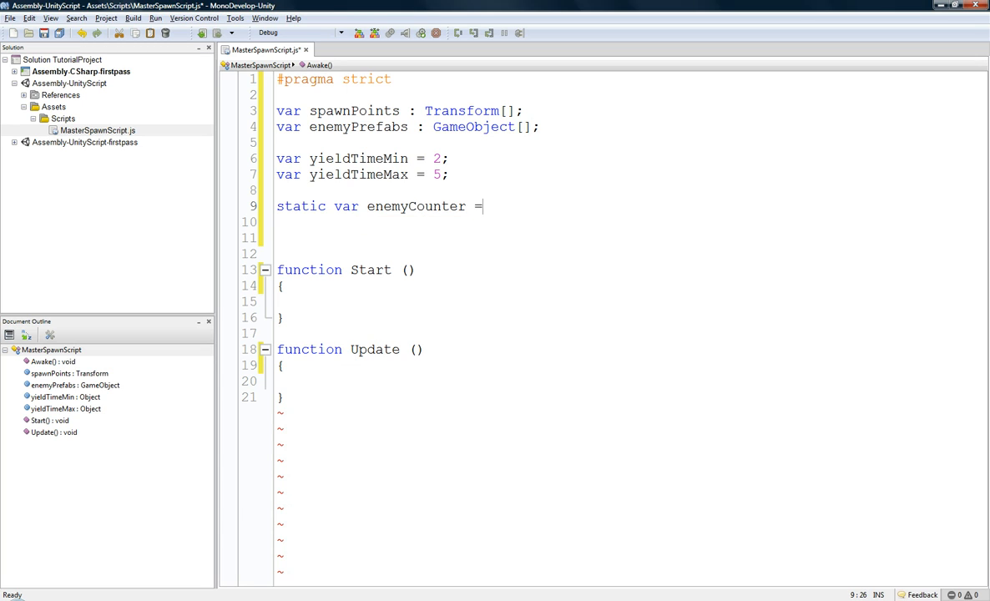
pyautogui.write('0;')
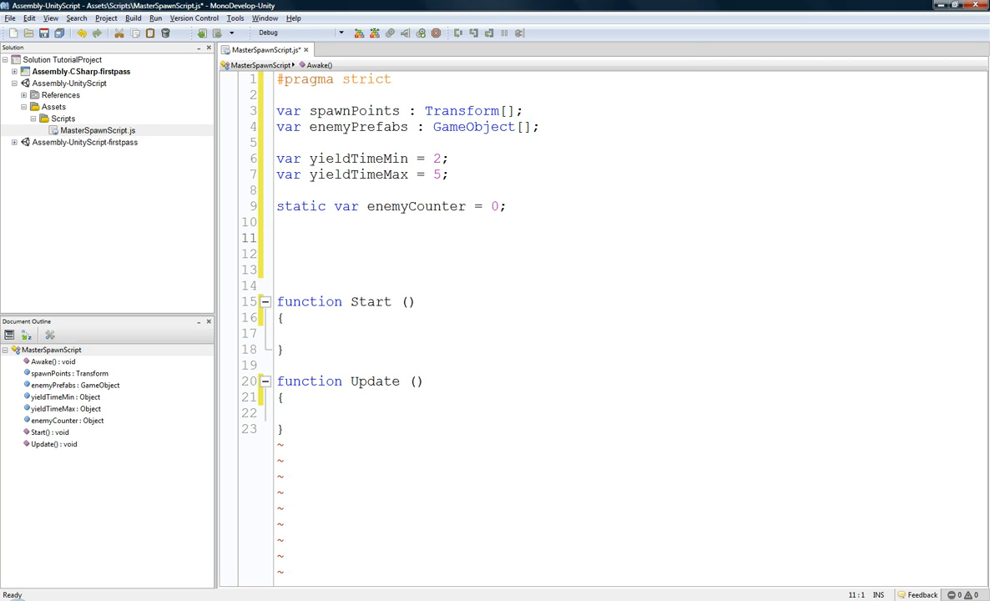
pyautogui.click(277, 237)
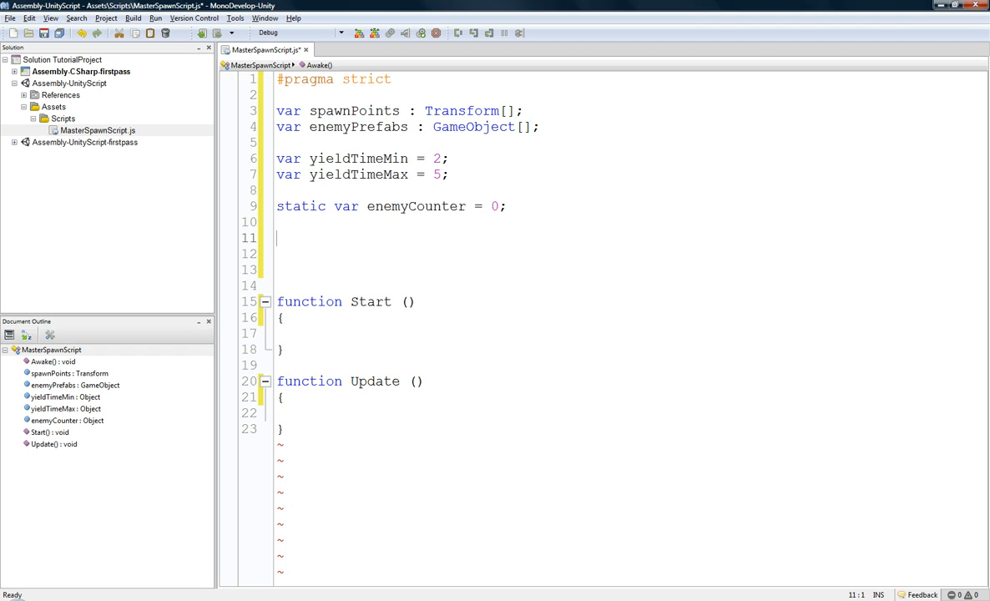
# Declare spawnXOffsetMin = 0 and spawnXOffsetMax = 0 below enemyCounter
pyautogui.write('var')
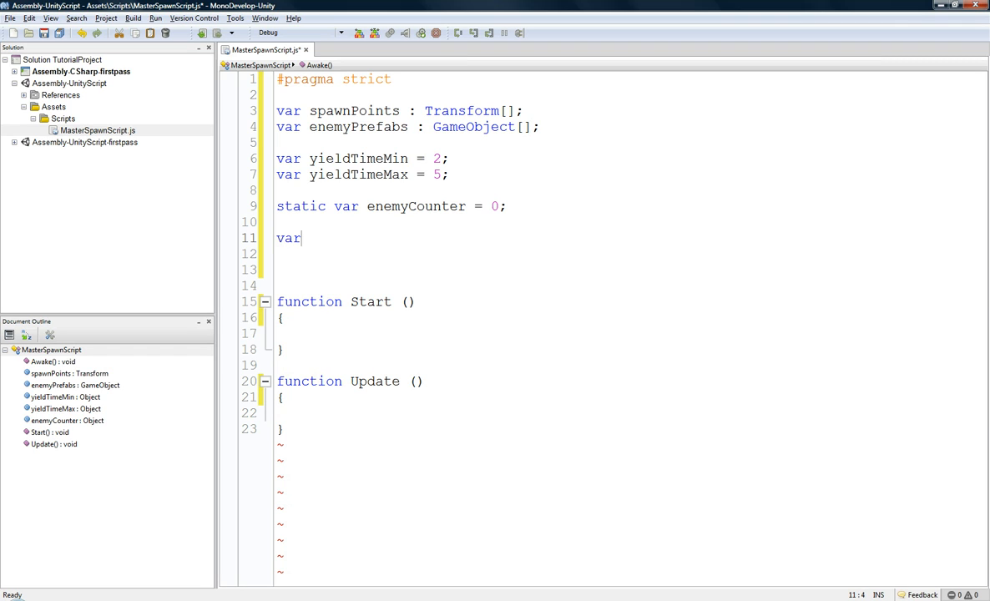
pyautogui.write('spawn')
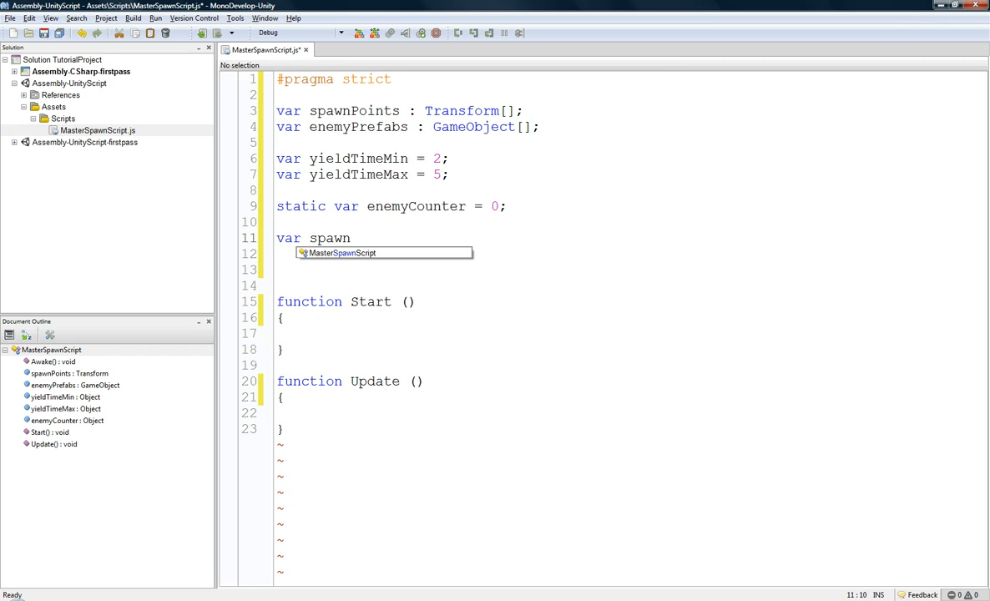
pyautogui.write('XOff')
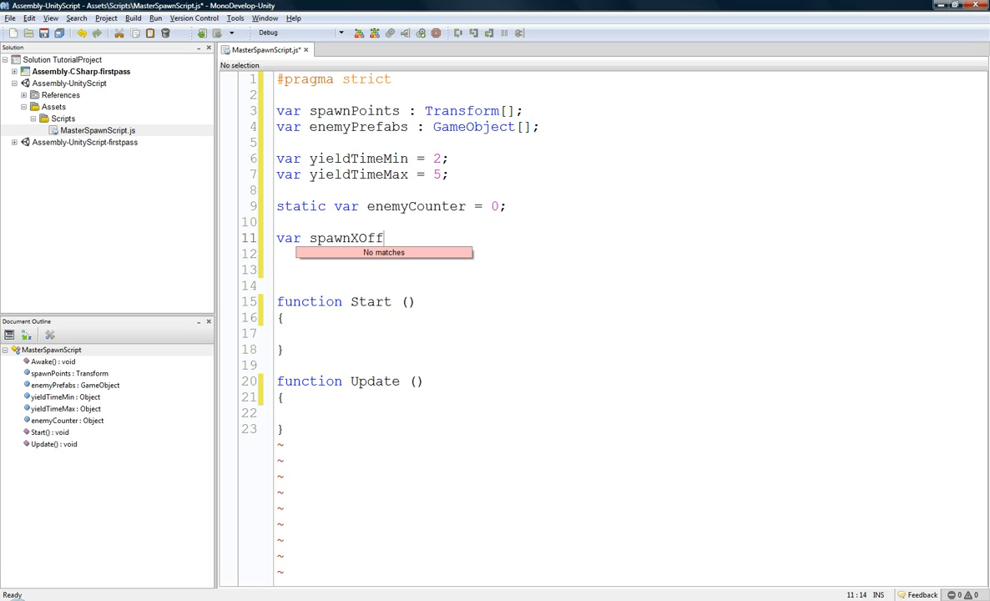
pyautogui.write('set')
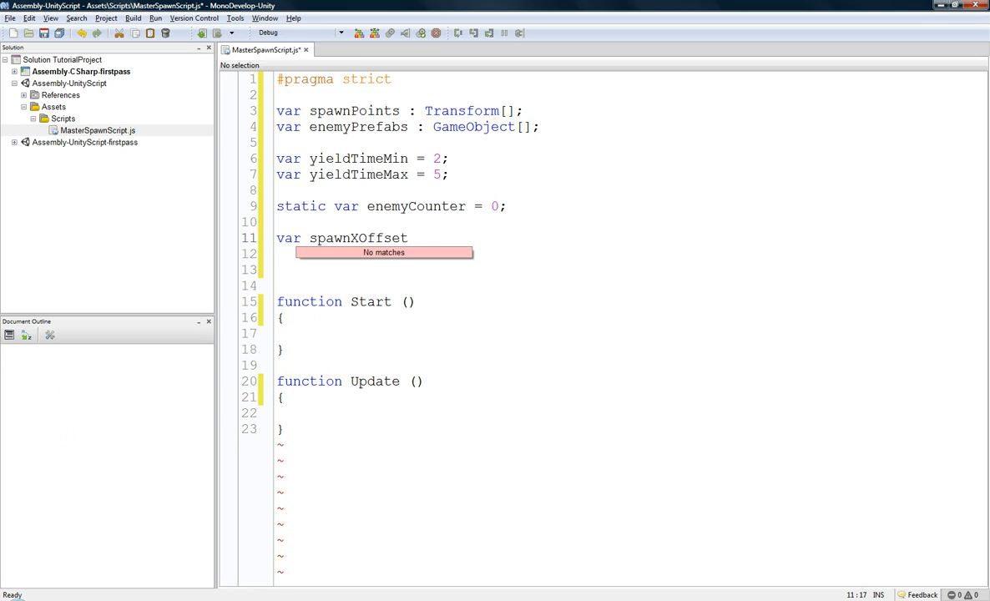
pyautogui.write('Min =')
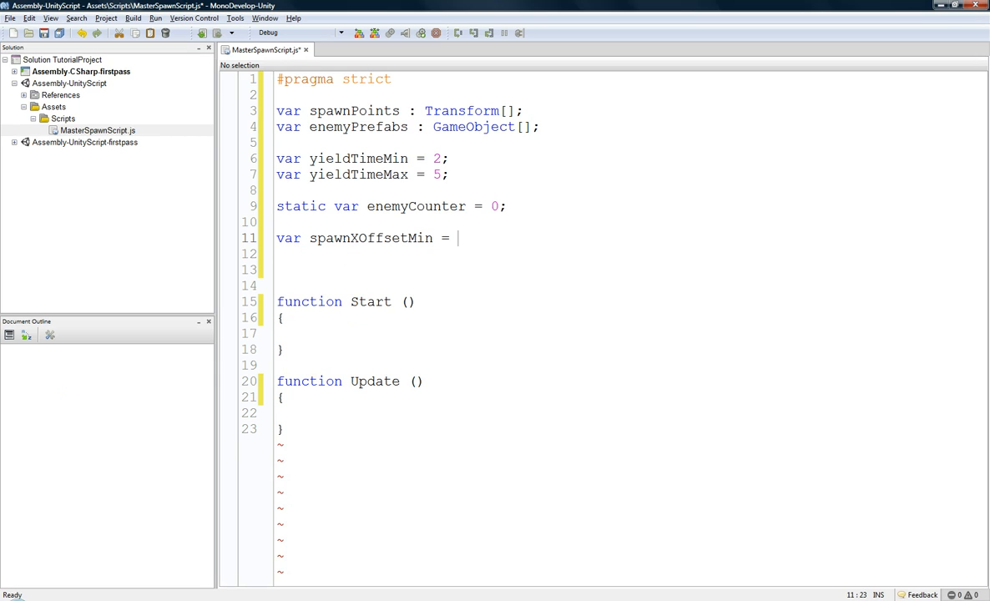
pyautogui.write('0;')
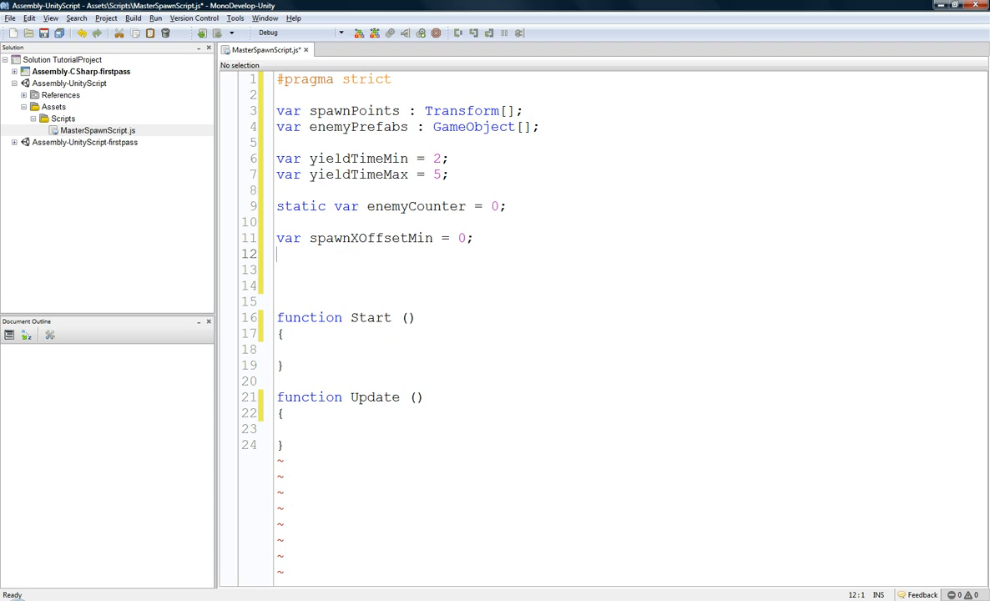
pyautogui.write('var spwn')
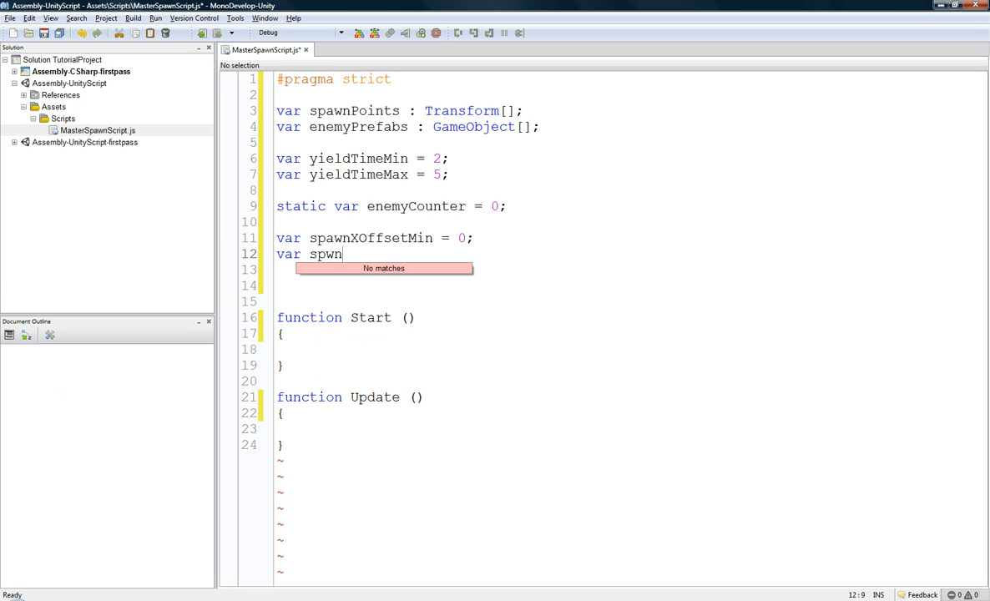
pyautogui.press('backspace')
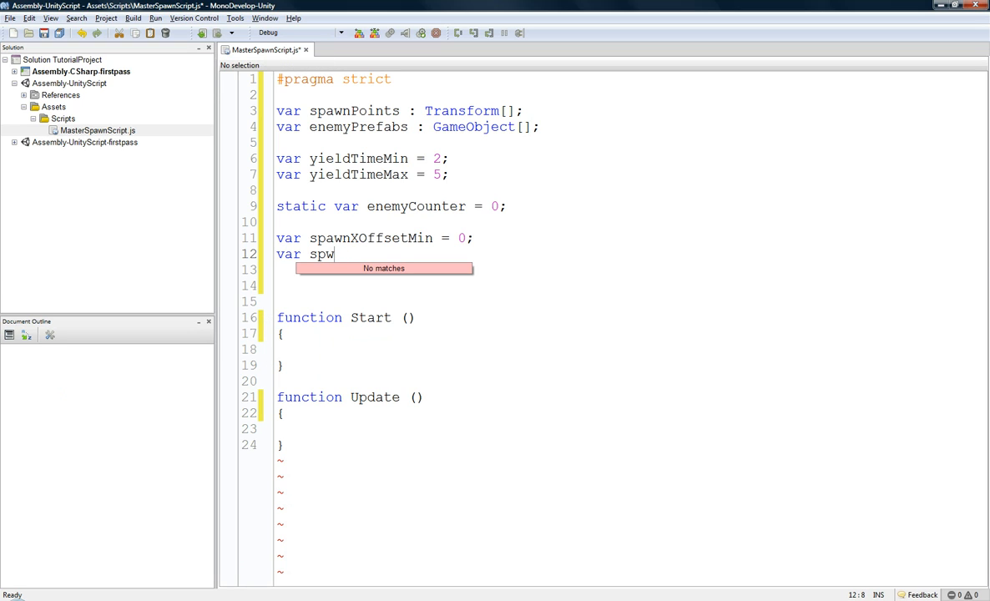
pyautogui.write('nXOffs')
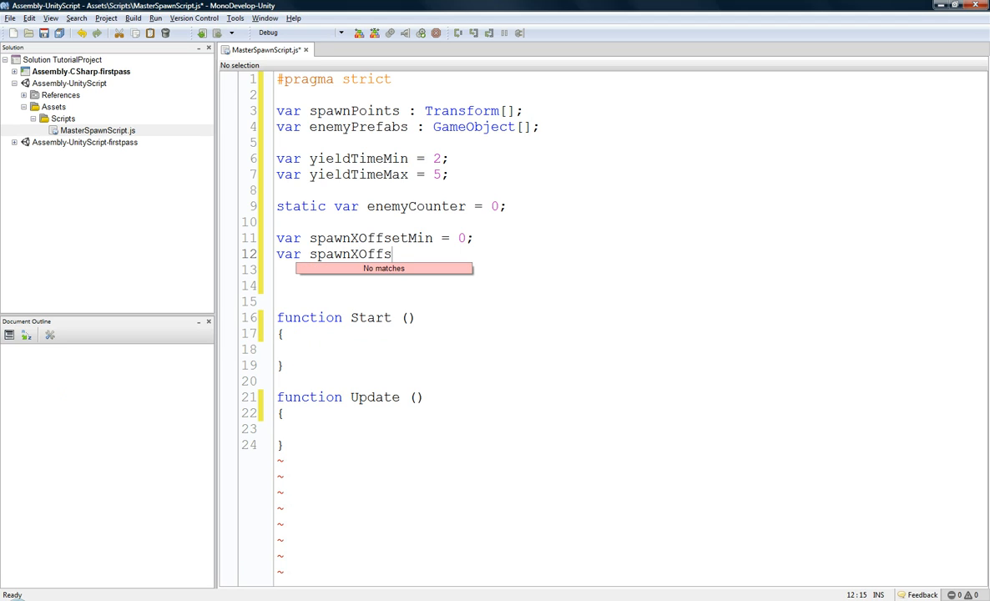
pyautogui.write('etMax = 0;')
pyautogui.click(625, 285)
pyautogui.write('var spawn')
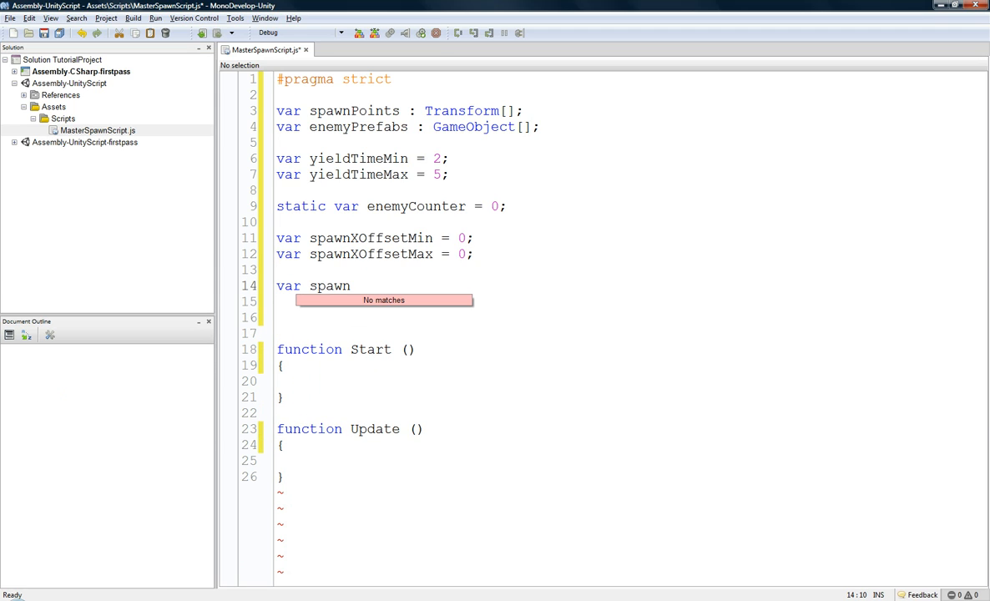
# Declare spawnZOffsetMin = 0 and spawnZOffsetMax = 0 on the following lines
pyautogui.write('ZOf')
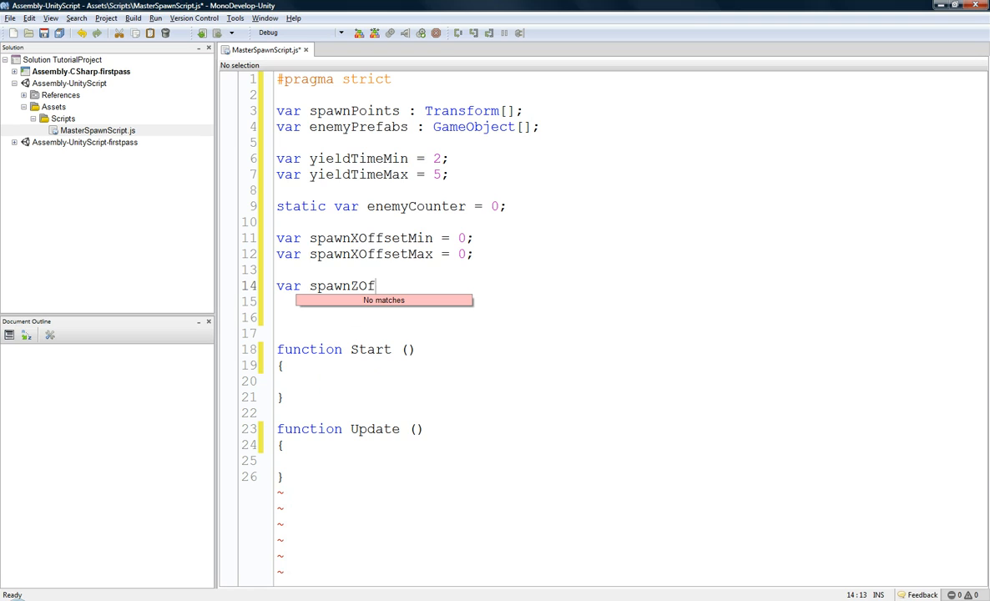
pyautogui.write('fsetM')
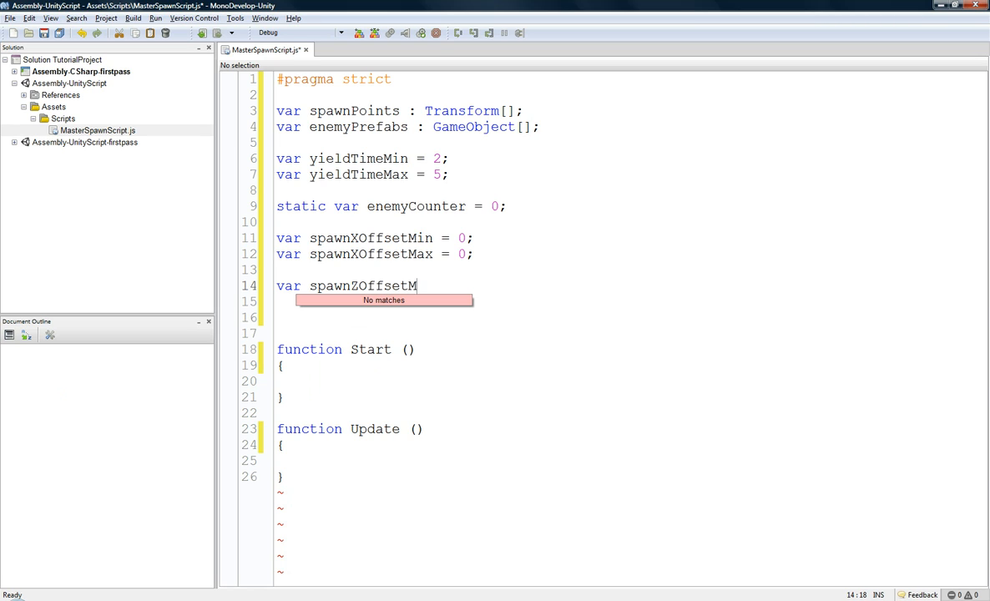
pyautogui.write('in = 0;')
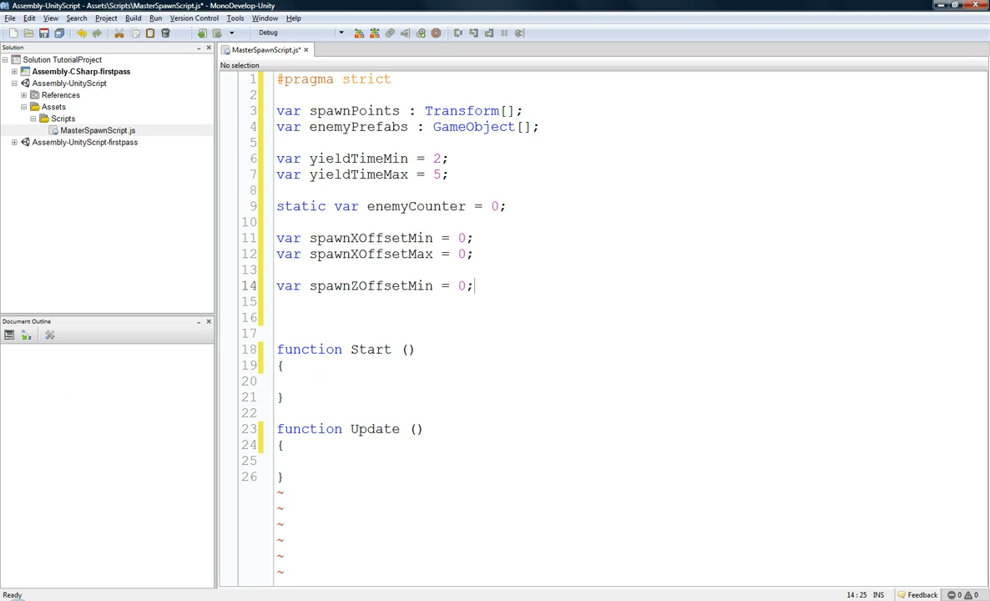
pyautogui.write('var s')
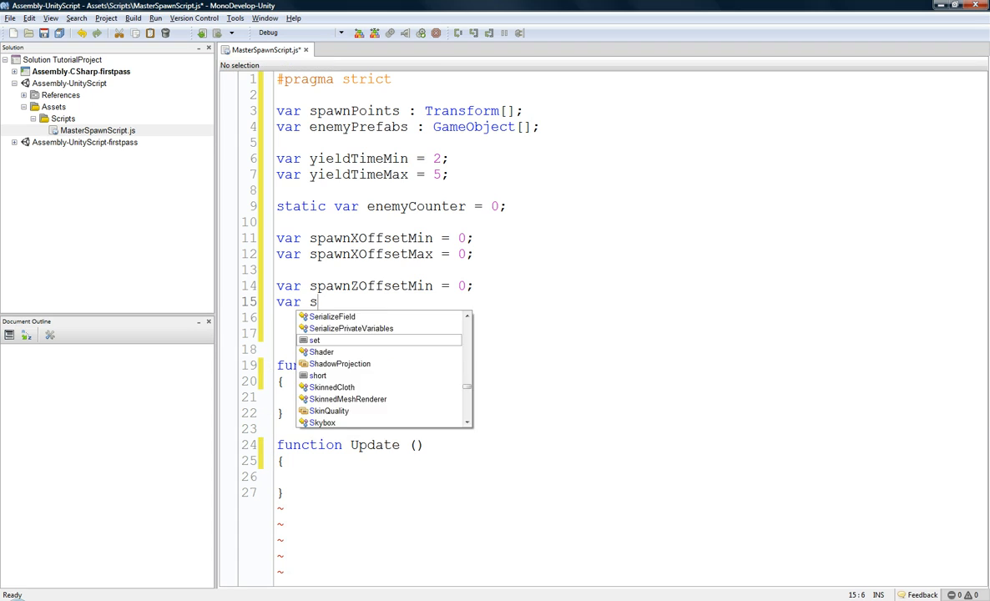
pyautogui.write('pawn')
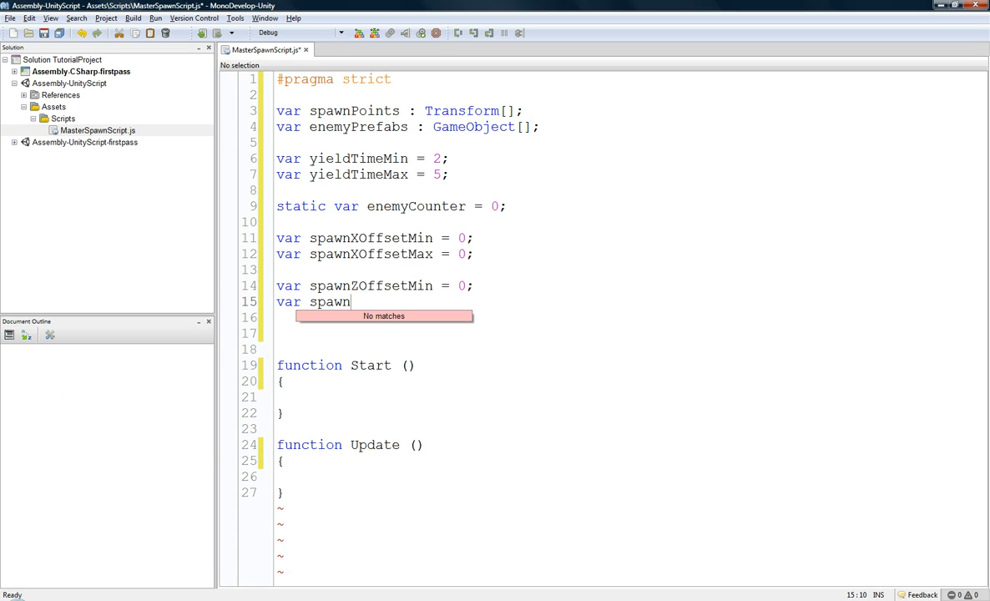
pyautogui.write('Z')
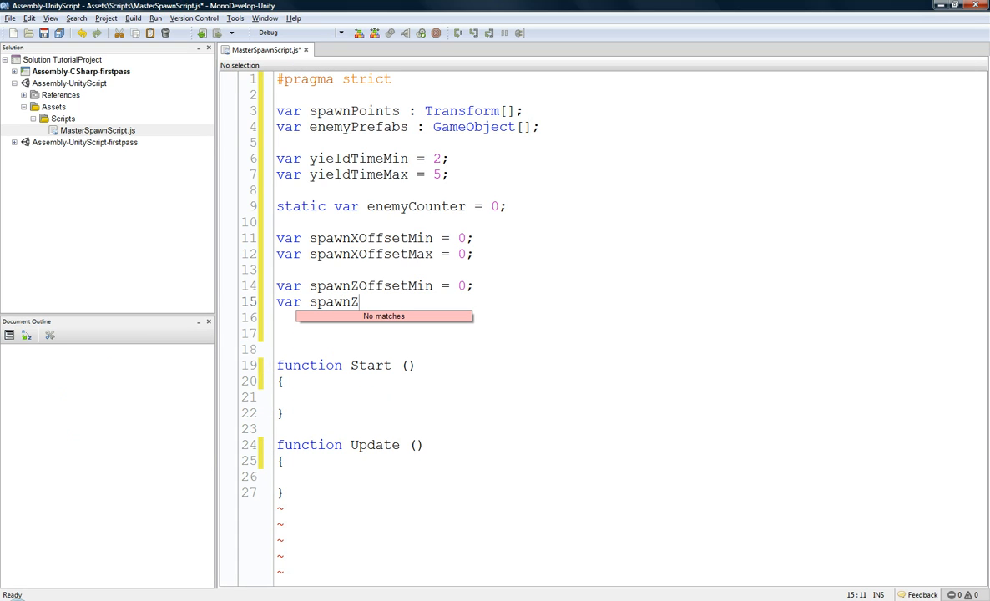
pyautogui.write('ffse')
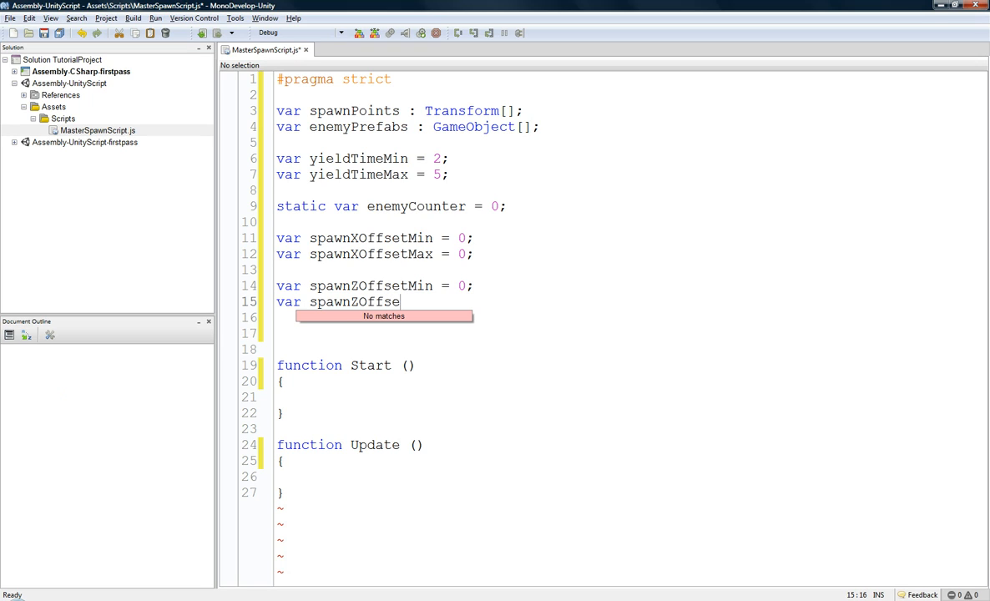
pyautogui.write('tMax =')
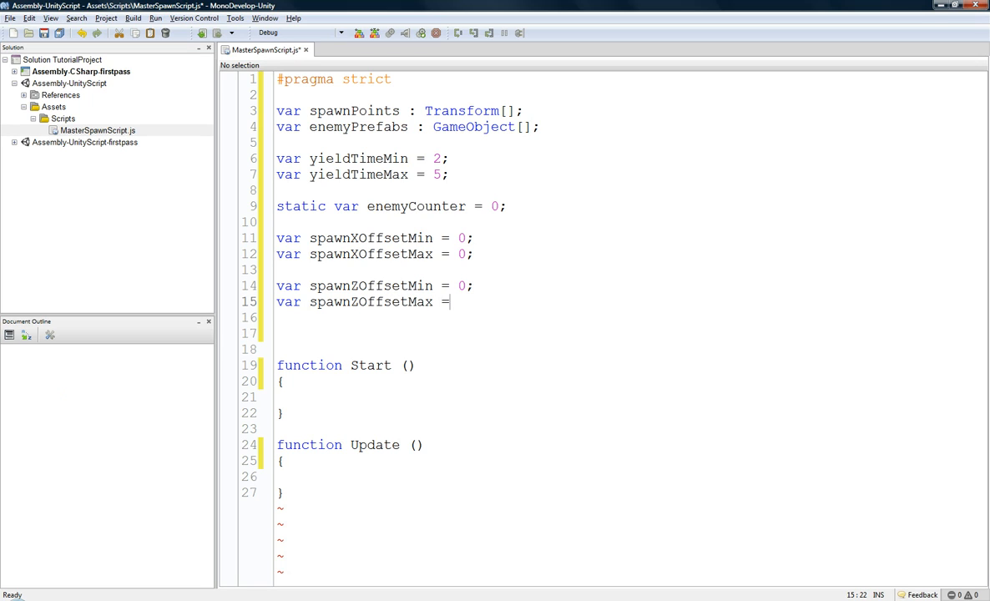
pyautogui.write('0;')
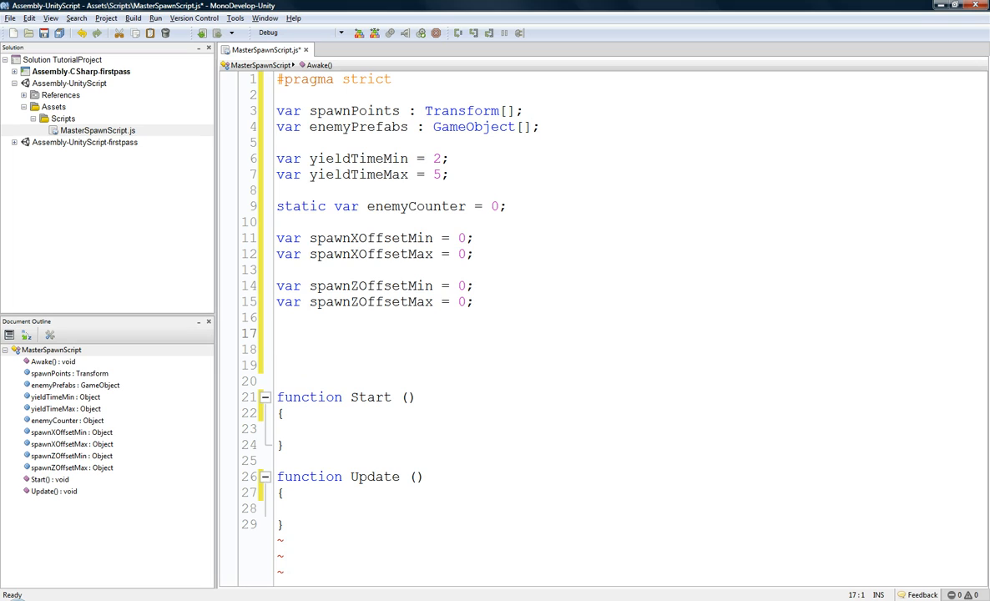
pyautogui.click(277, 334)
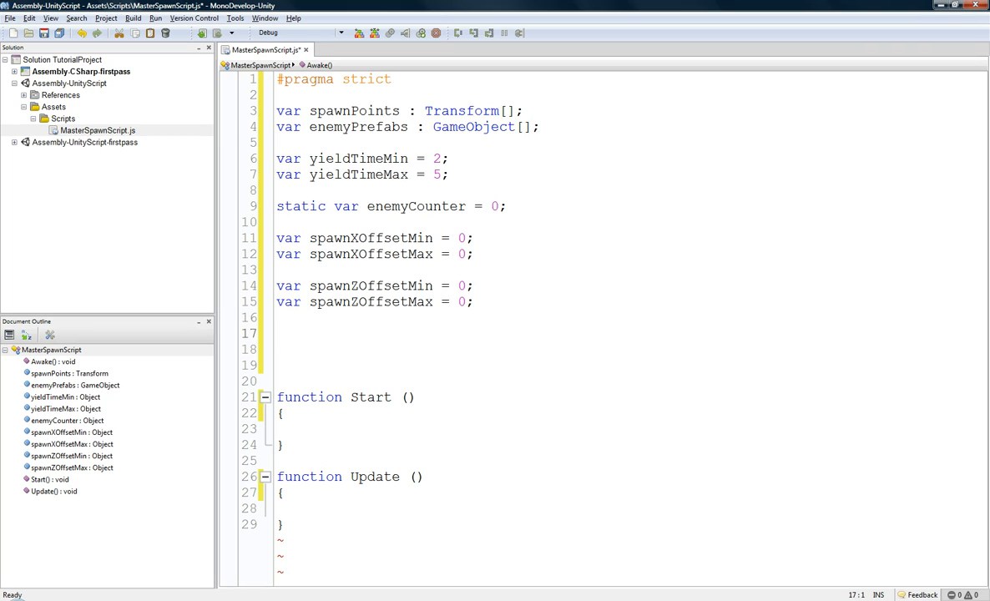
pyautogui.click(277, 334)
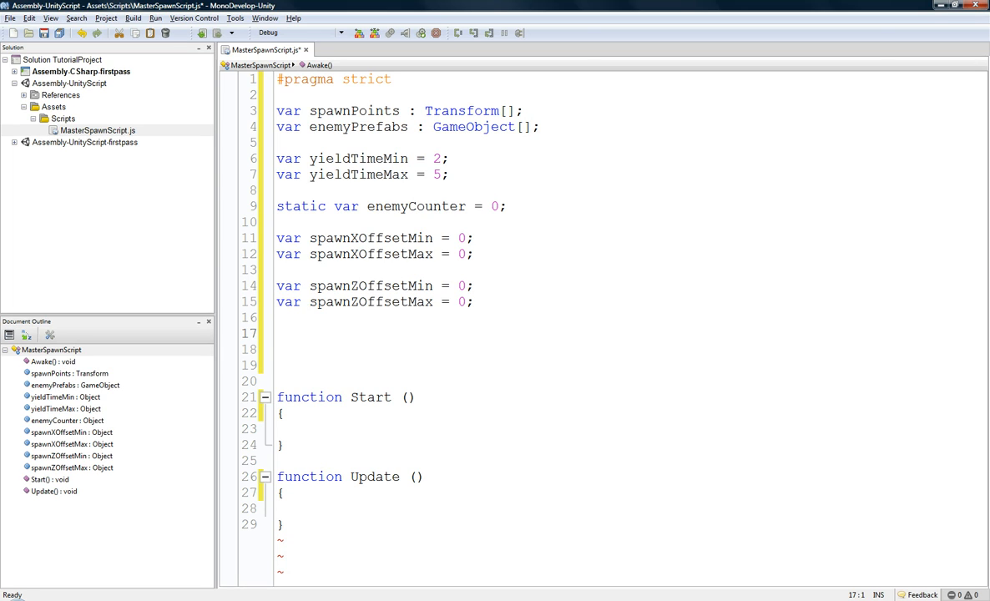
# Declare var defaultSpawnNumber = 5 and move to the blank line below it
pyautogui.write('var defaul')
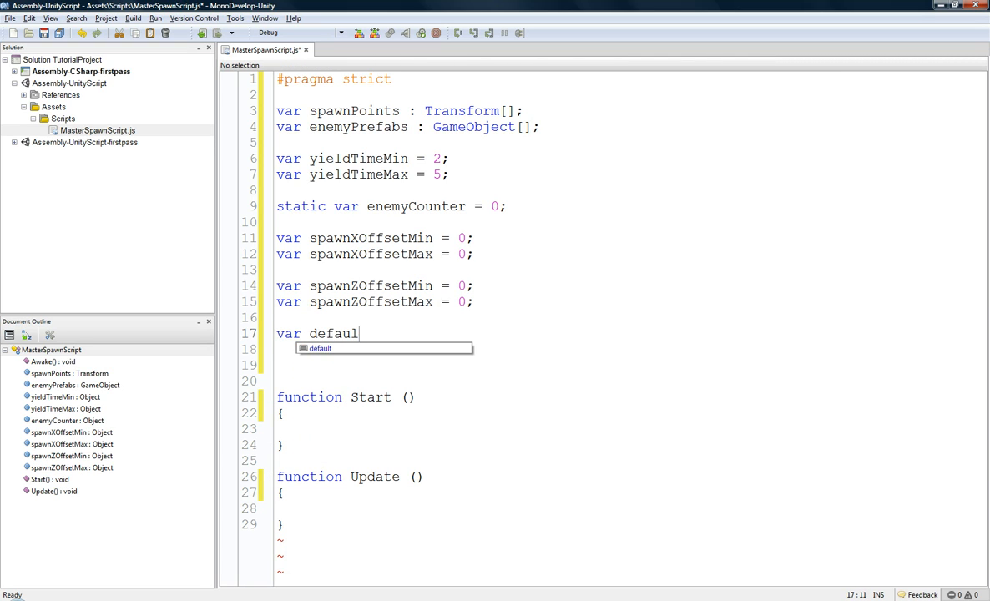
pyautogui.write('tSpawnNumber = 5;')
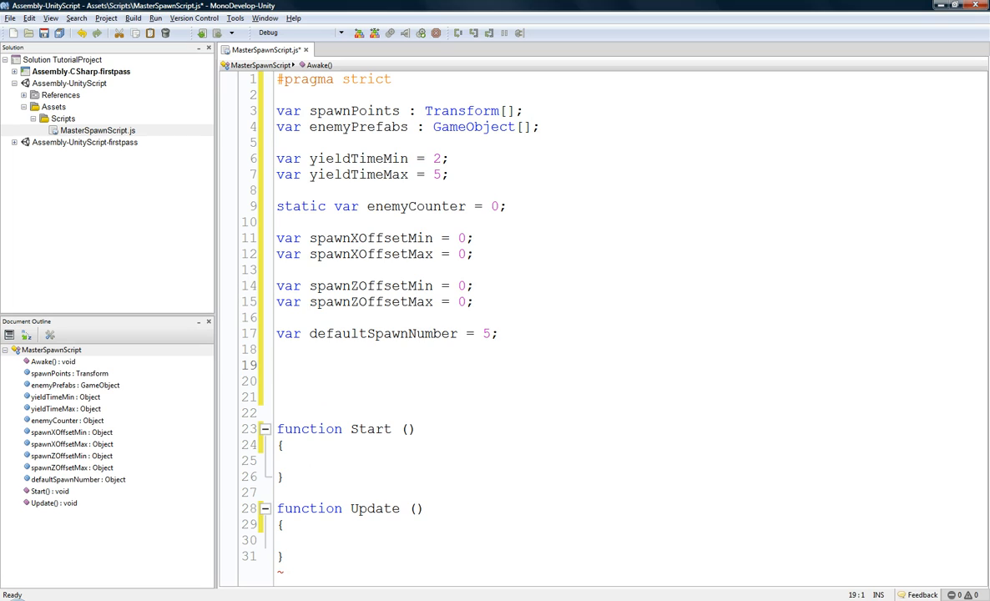
pyautogui.click(277, 364)
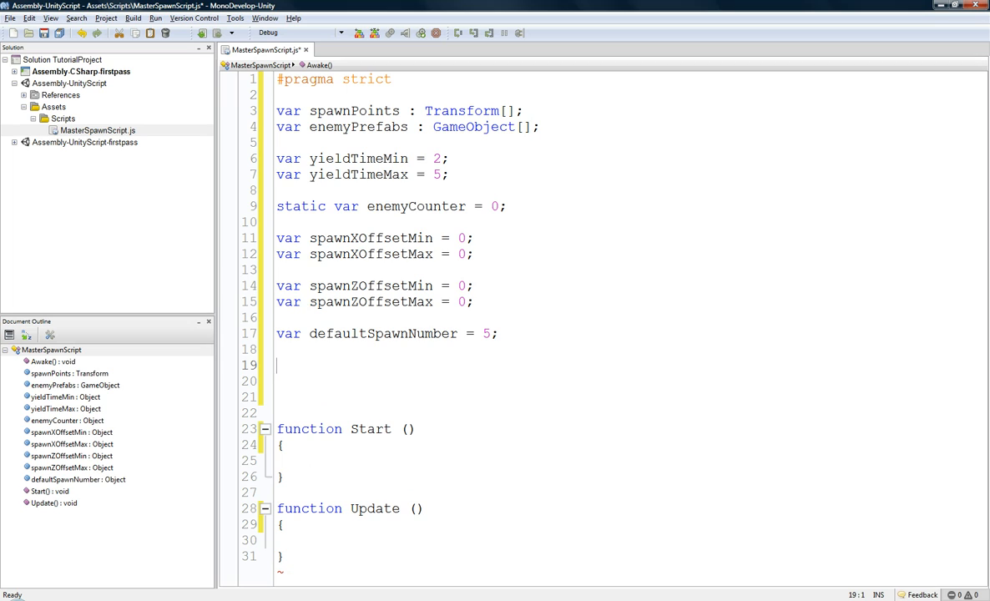
pyautogui.moveTo(778, 240)
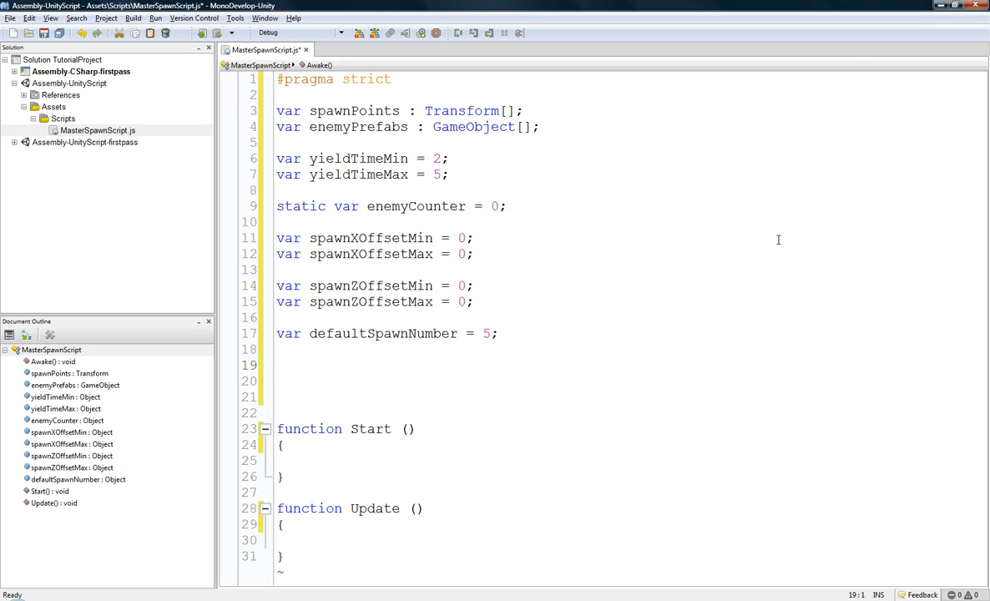
# Write an empty function SpawnEnemies(wave : int) above Start and begin a var line above it
pyautogui.write('f')
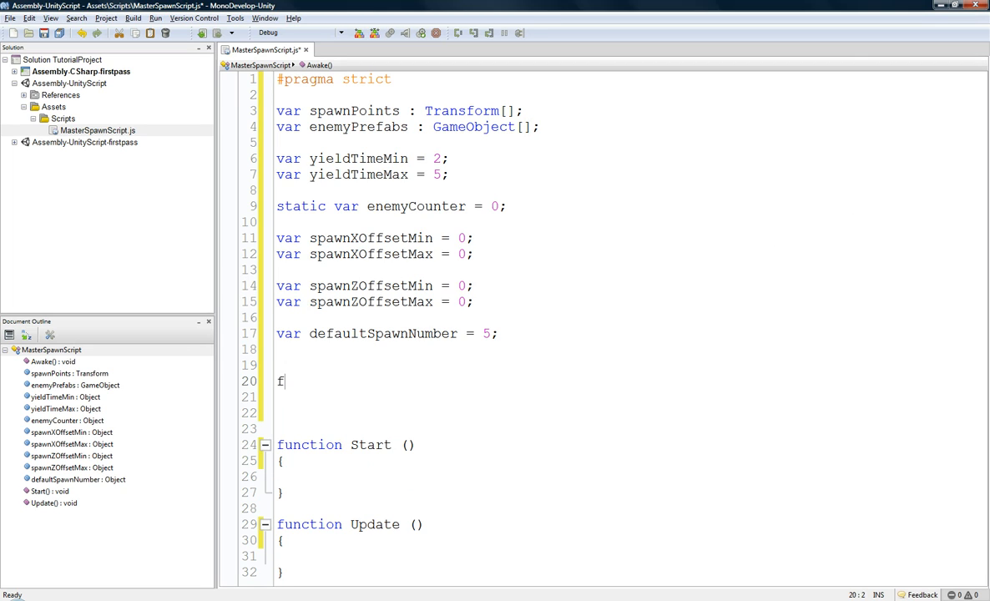
pyautogui.write('unction SpawnEnemies')
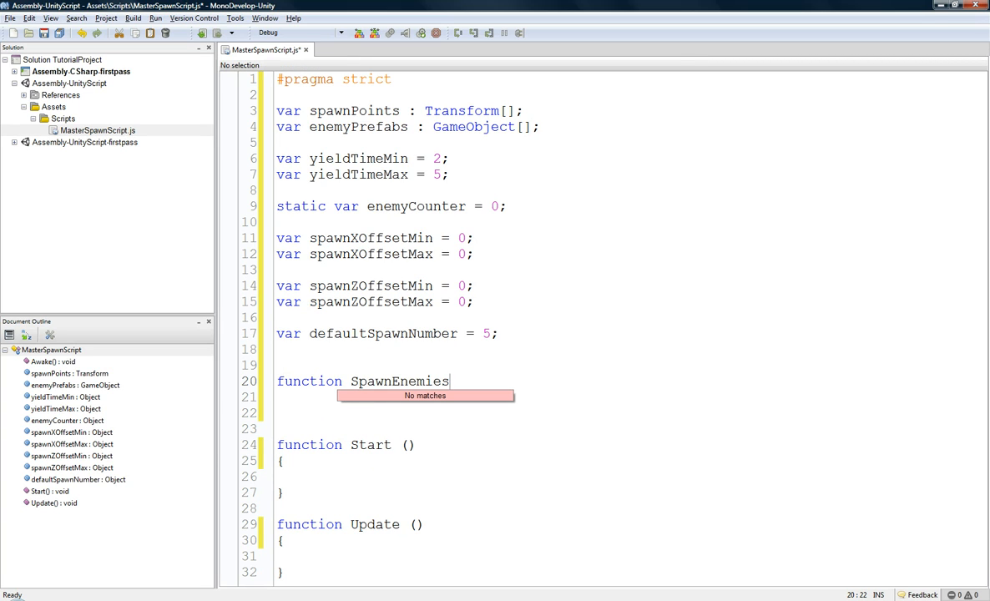
pyautogui.write('(')
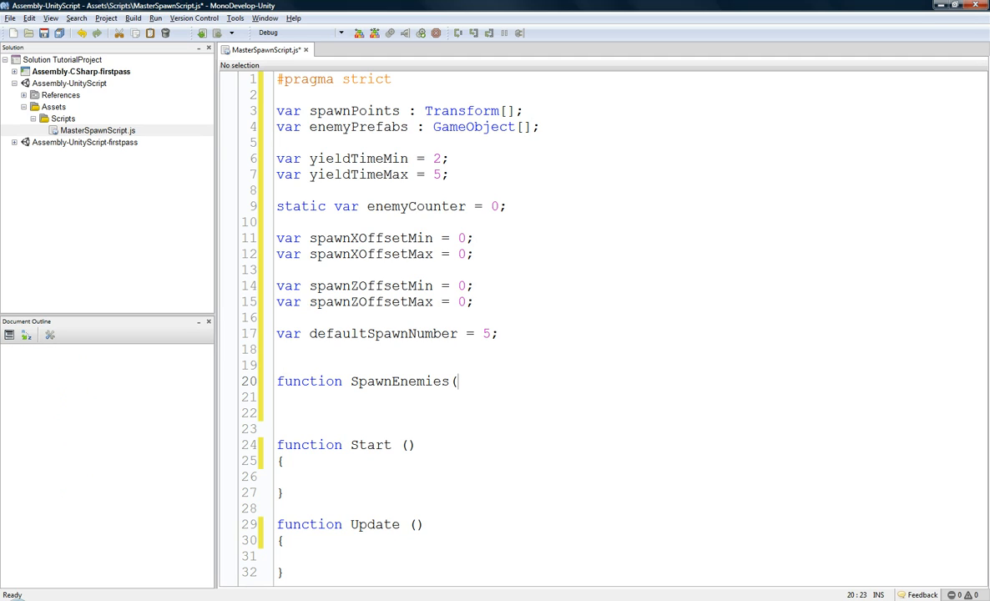
pyautogui.write('wave')
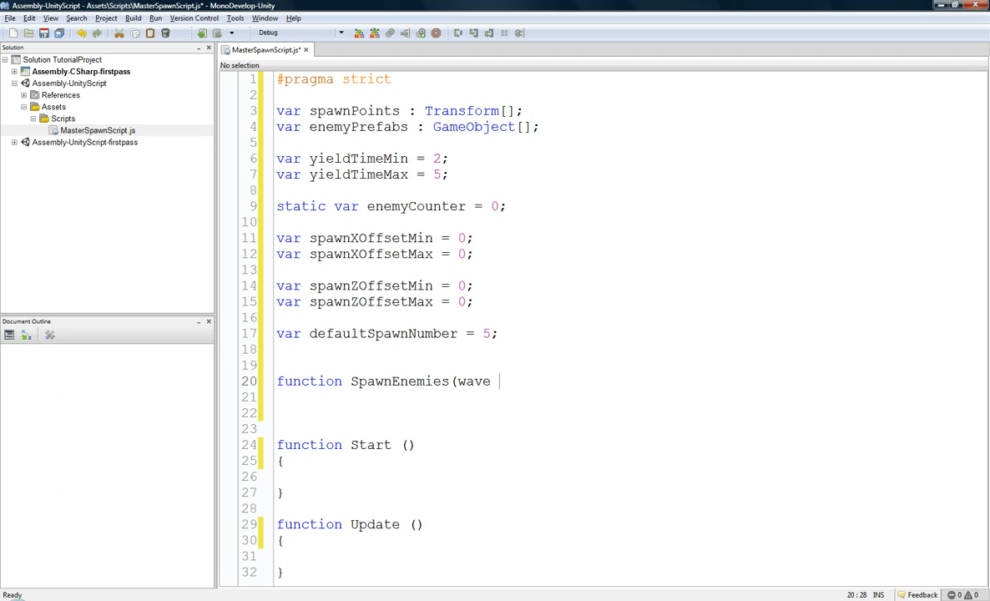
pyautogui.write(': int)')
pyautogui.click(626, 396)
pyautogui.write('{')
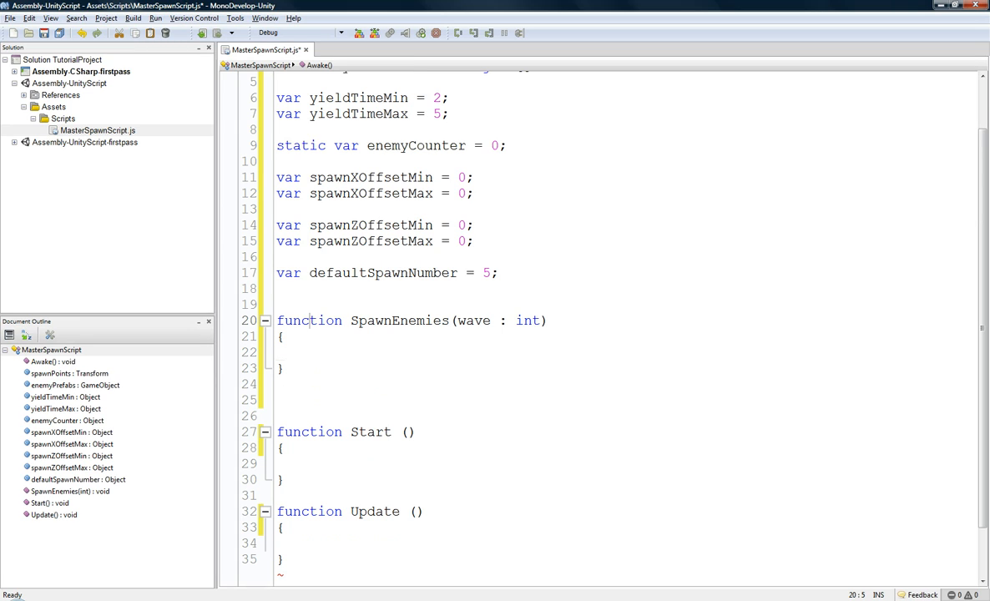
pyautogui.write('var')
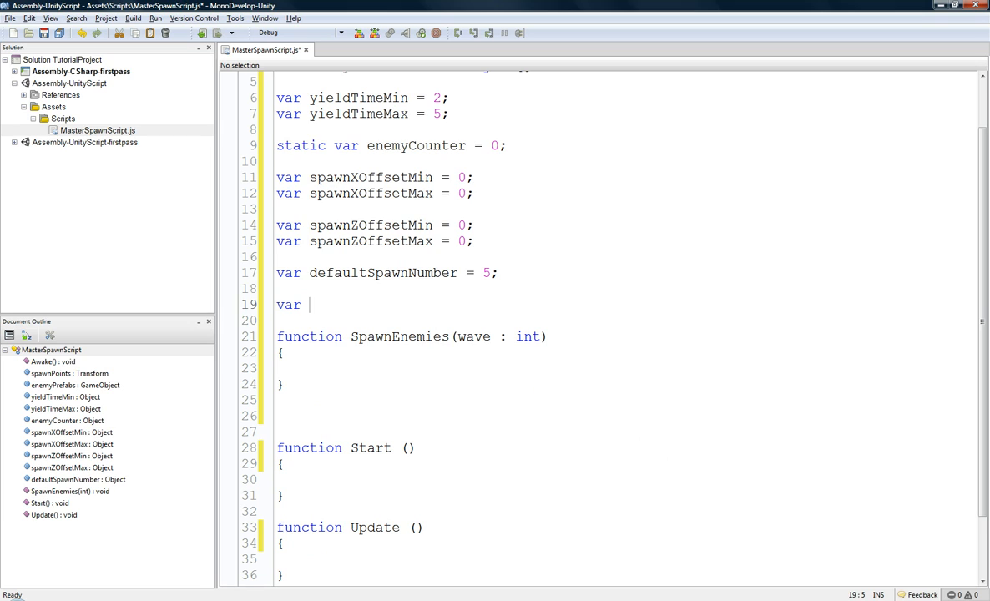
# Declare var waveNumber = 1 and move into the SpawnEnemies body
pyautogui.write('waveNumber')
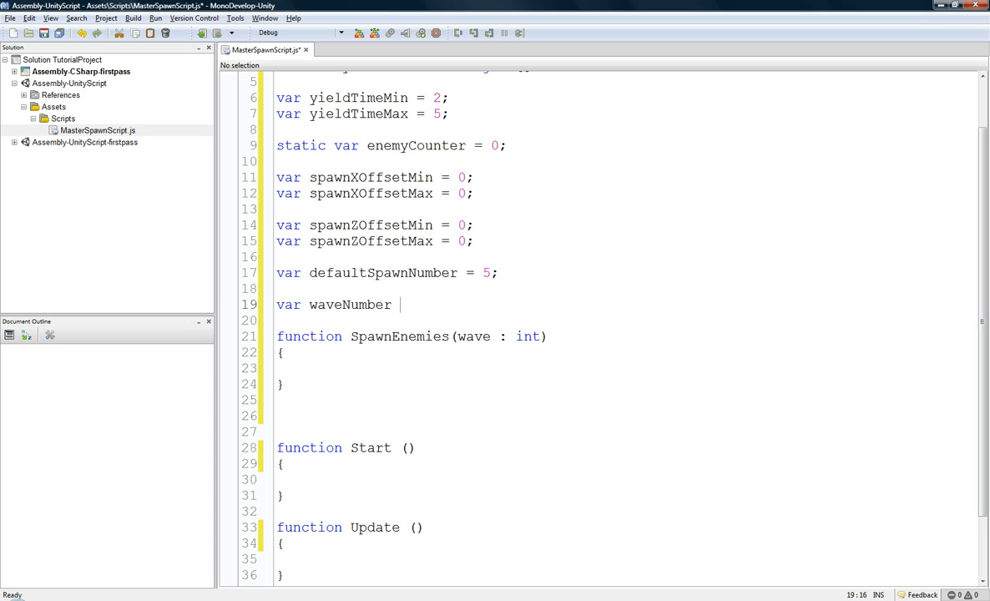
pyautogui.write('= 0;')
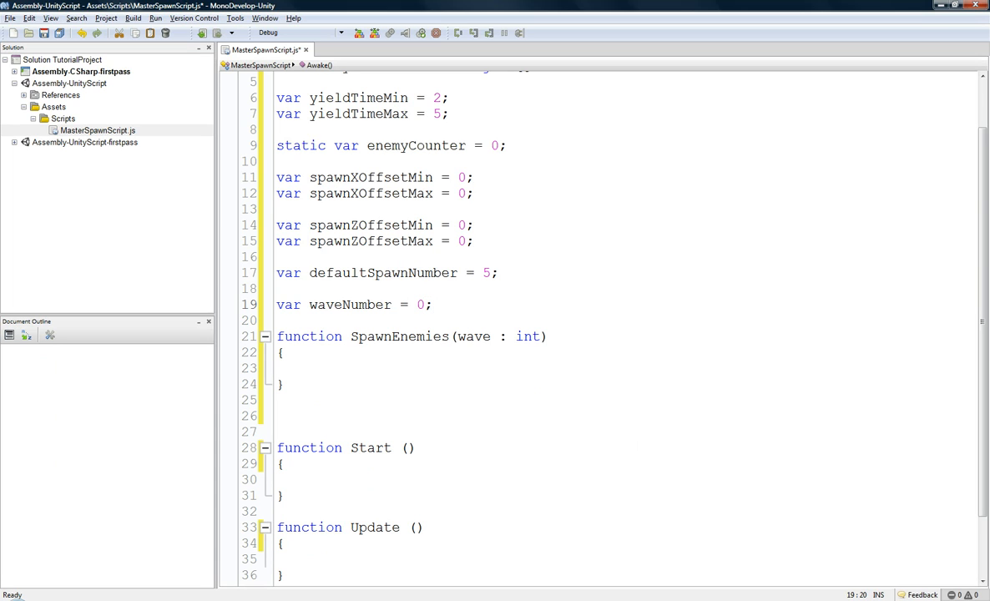
pyautogui.write('1')
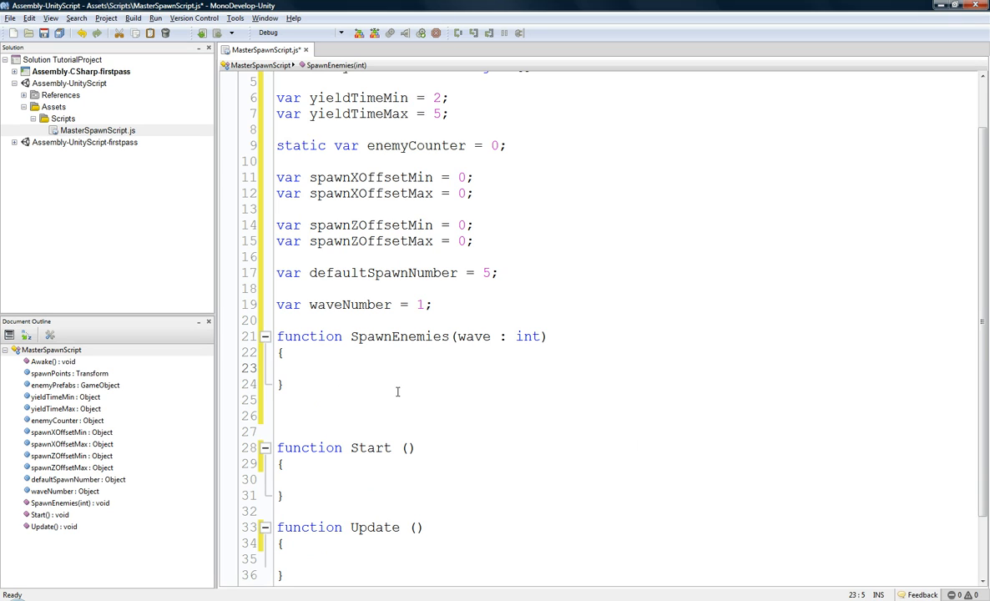
pyautogui.click(311, 369)
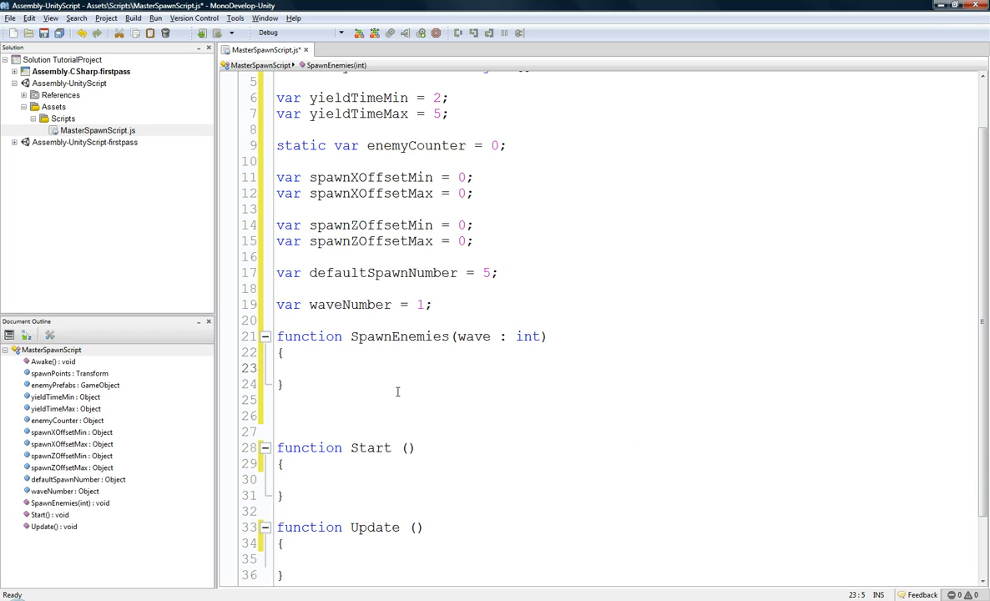
pyautogui.click(310, 369)
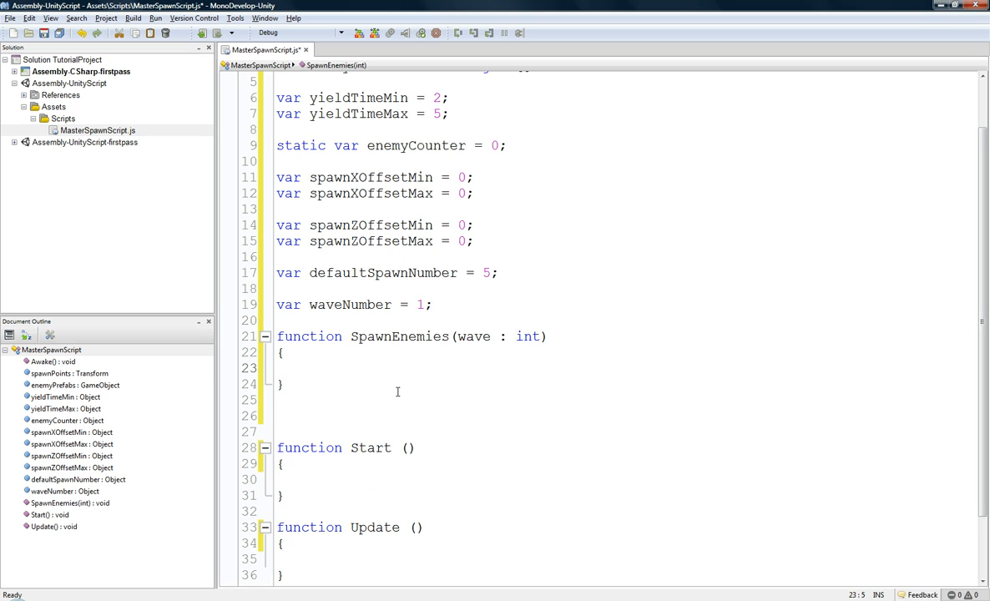
# Write var spawnNum = (defaultSpawnNumber + inside SpawnEnemies, autocompleting the variable name
pyautogui.write('var')
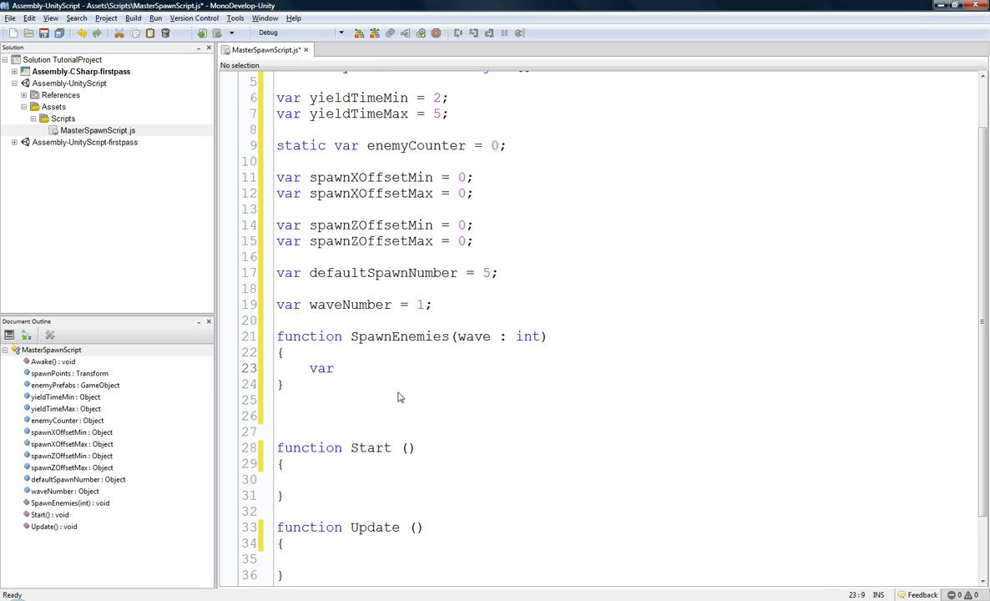
pyautogui.write('spawn')
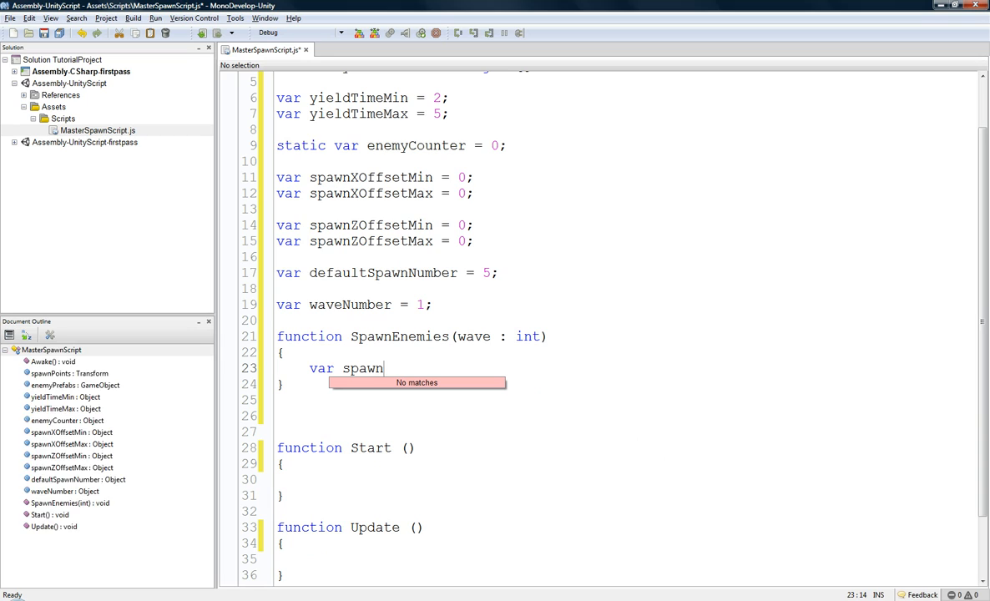
pyautogui.write('Num')
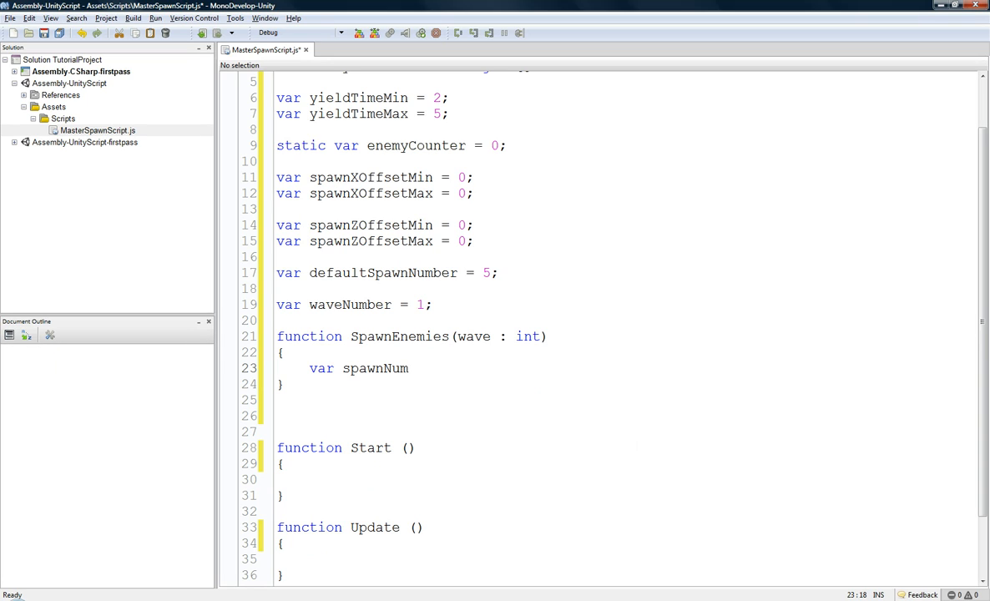
pyautogui.write('= (')
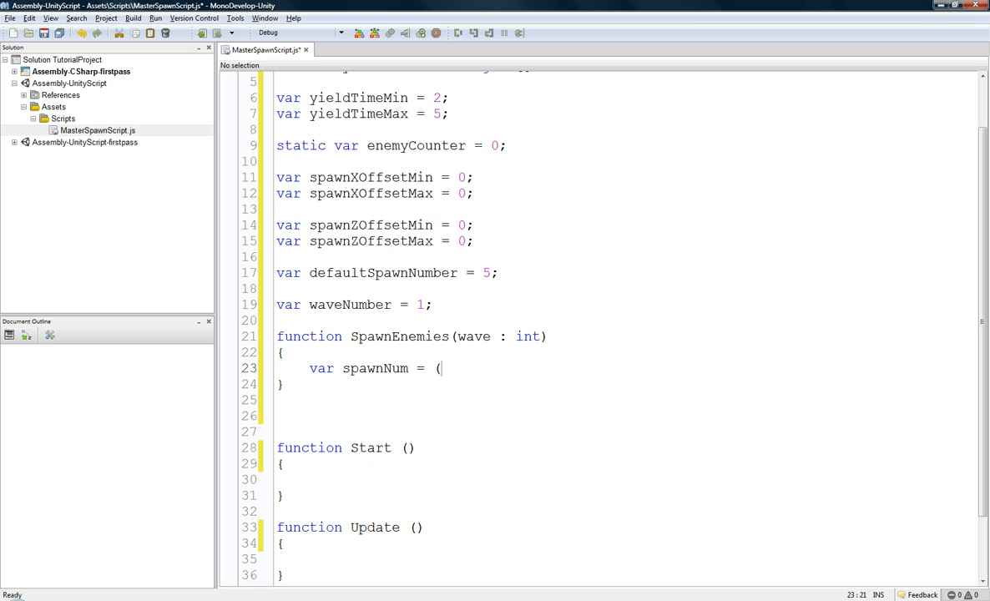
pyautogui.write('defaultSpawnNumber')
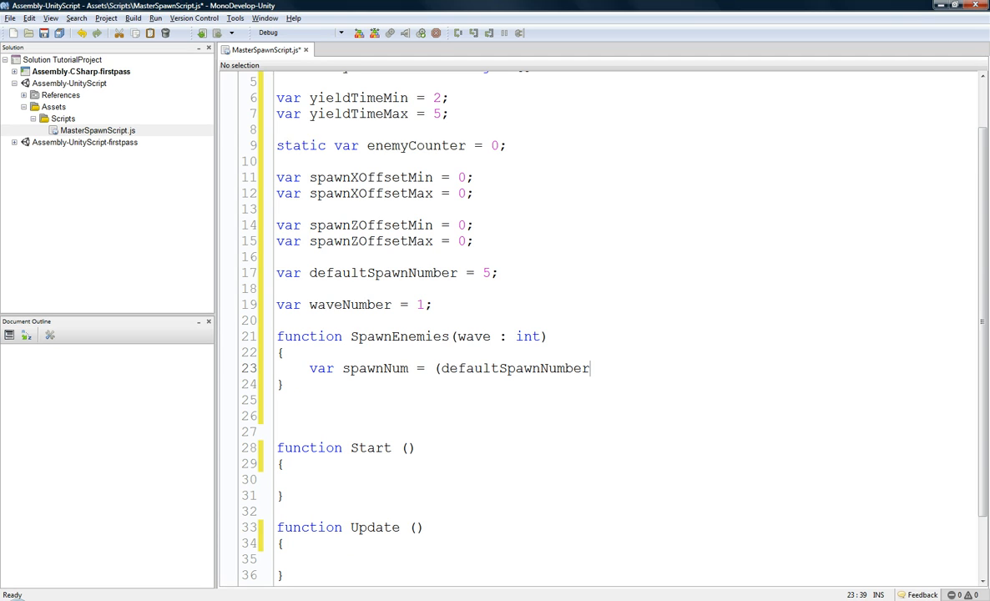
pyautogui.write('n')
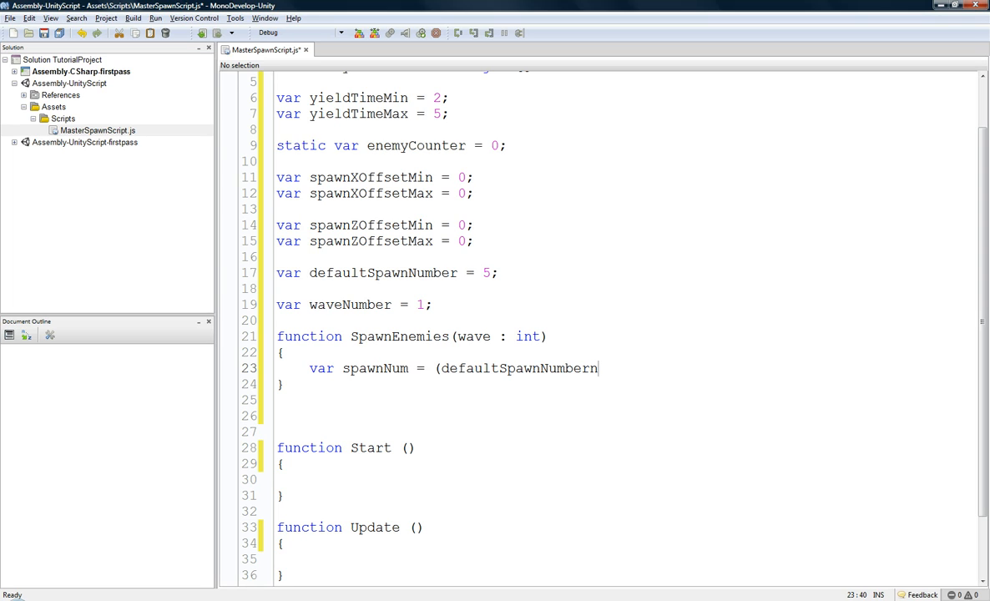
pyautogui.write('+')
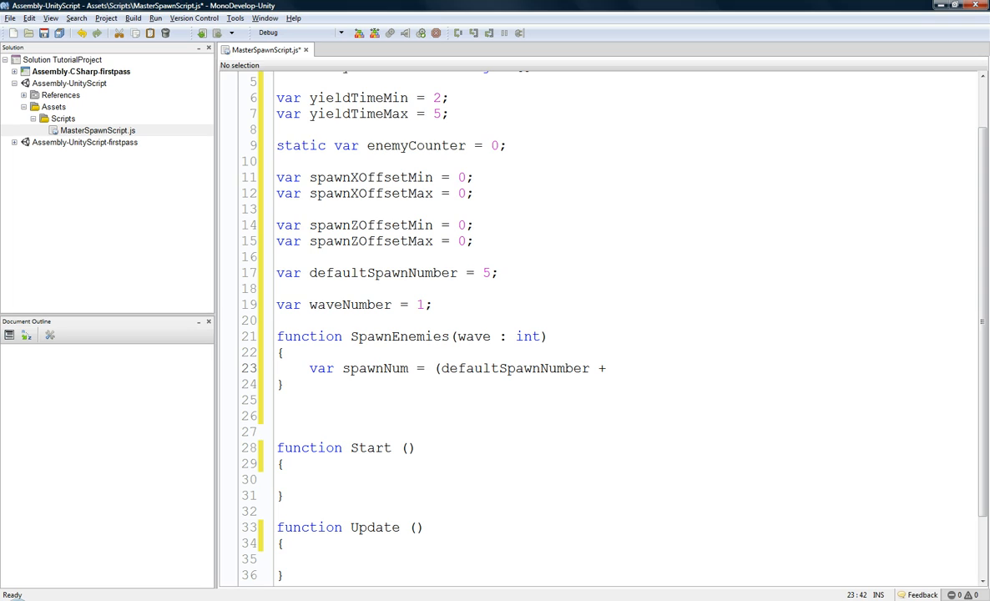
pyautogui.click(614, 369)
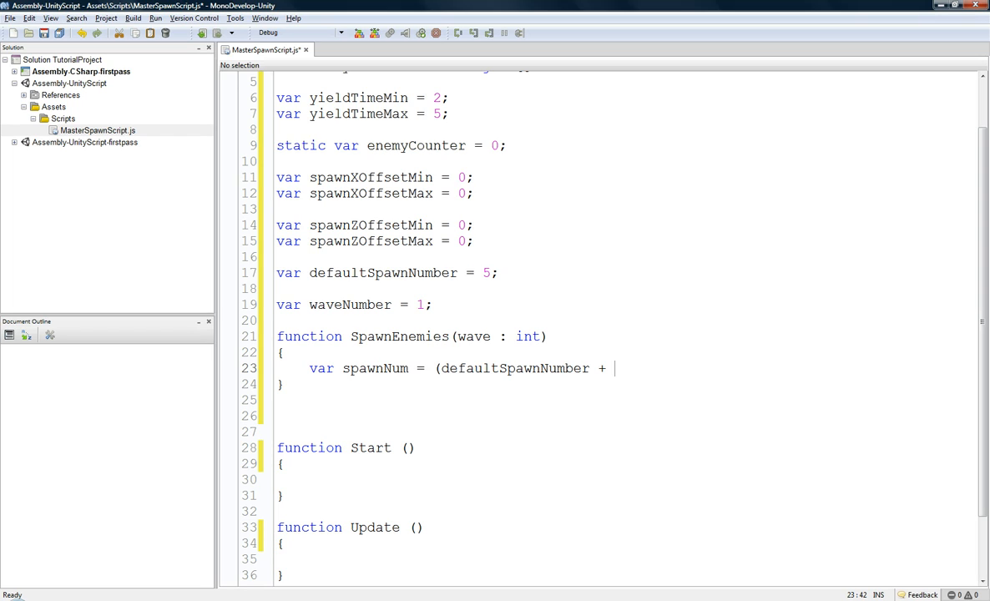